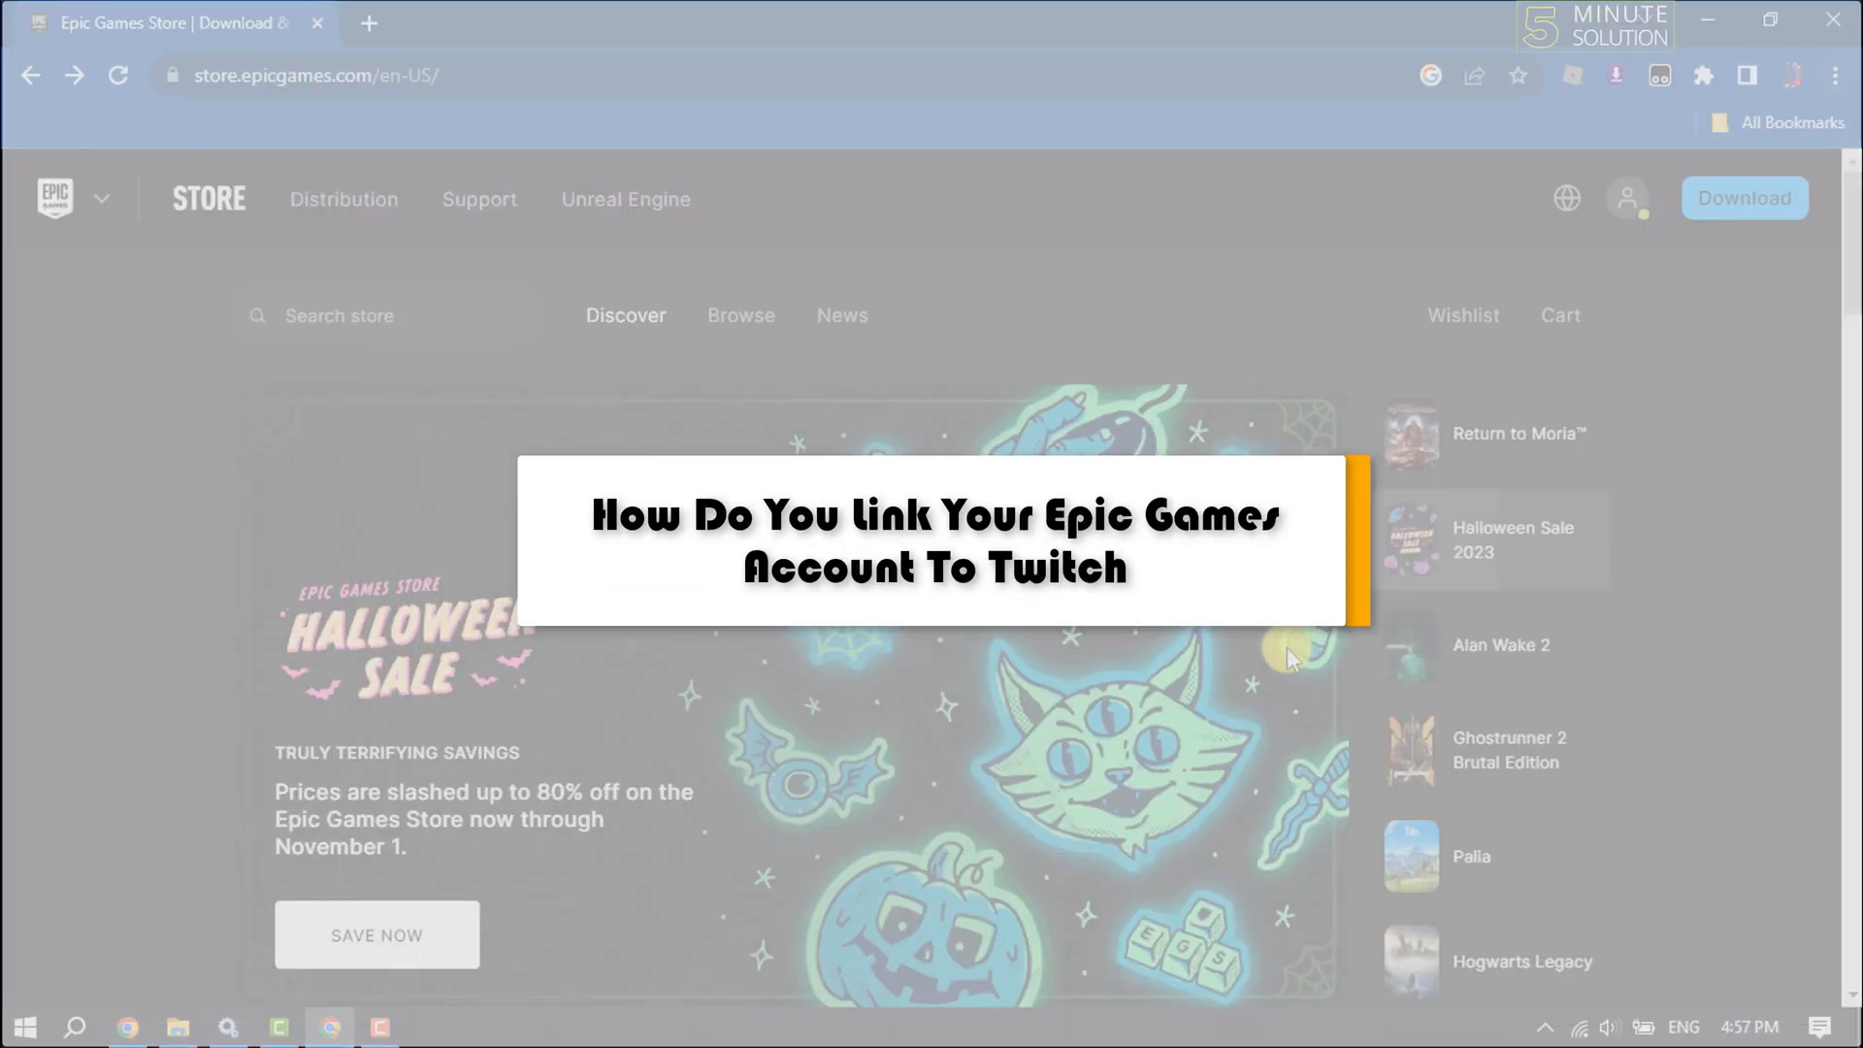
mouse_move(1832, 74)
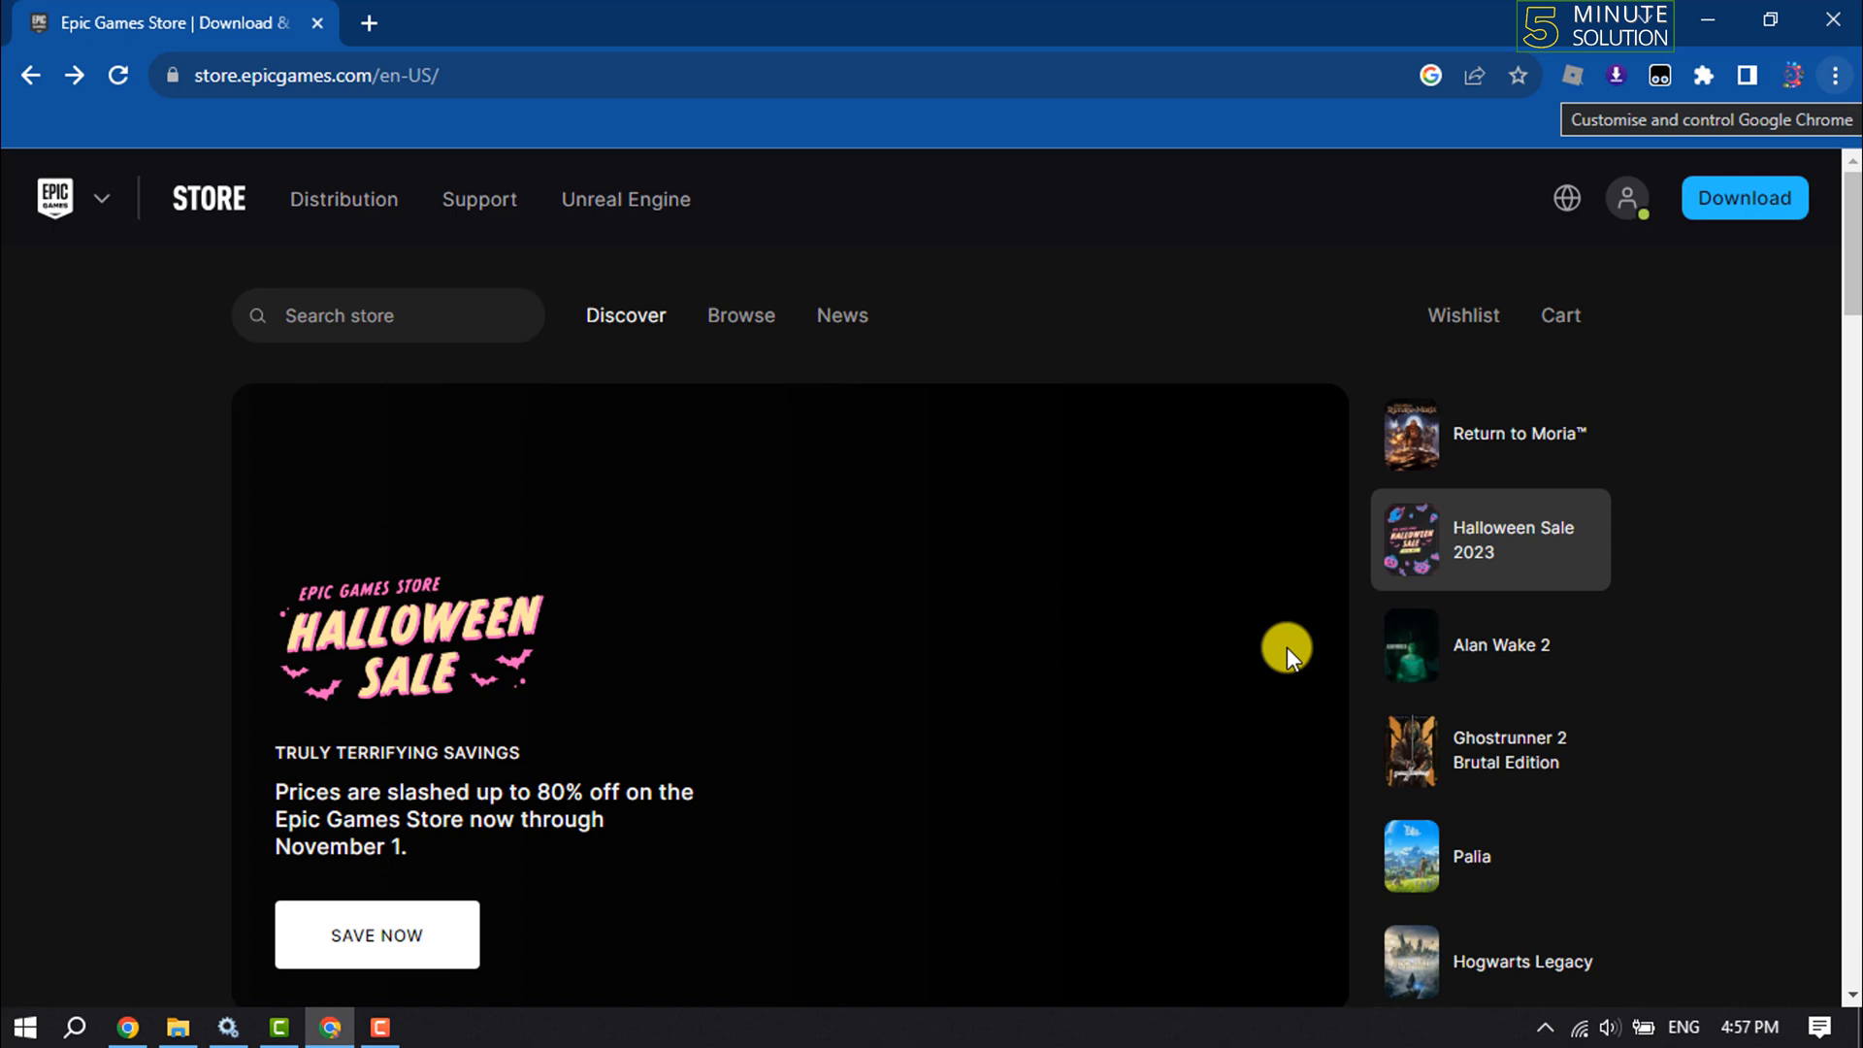
- Open Account settings from the profile menu and scroll the sidebar toward Apps and Accounts
click(1488, 645)
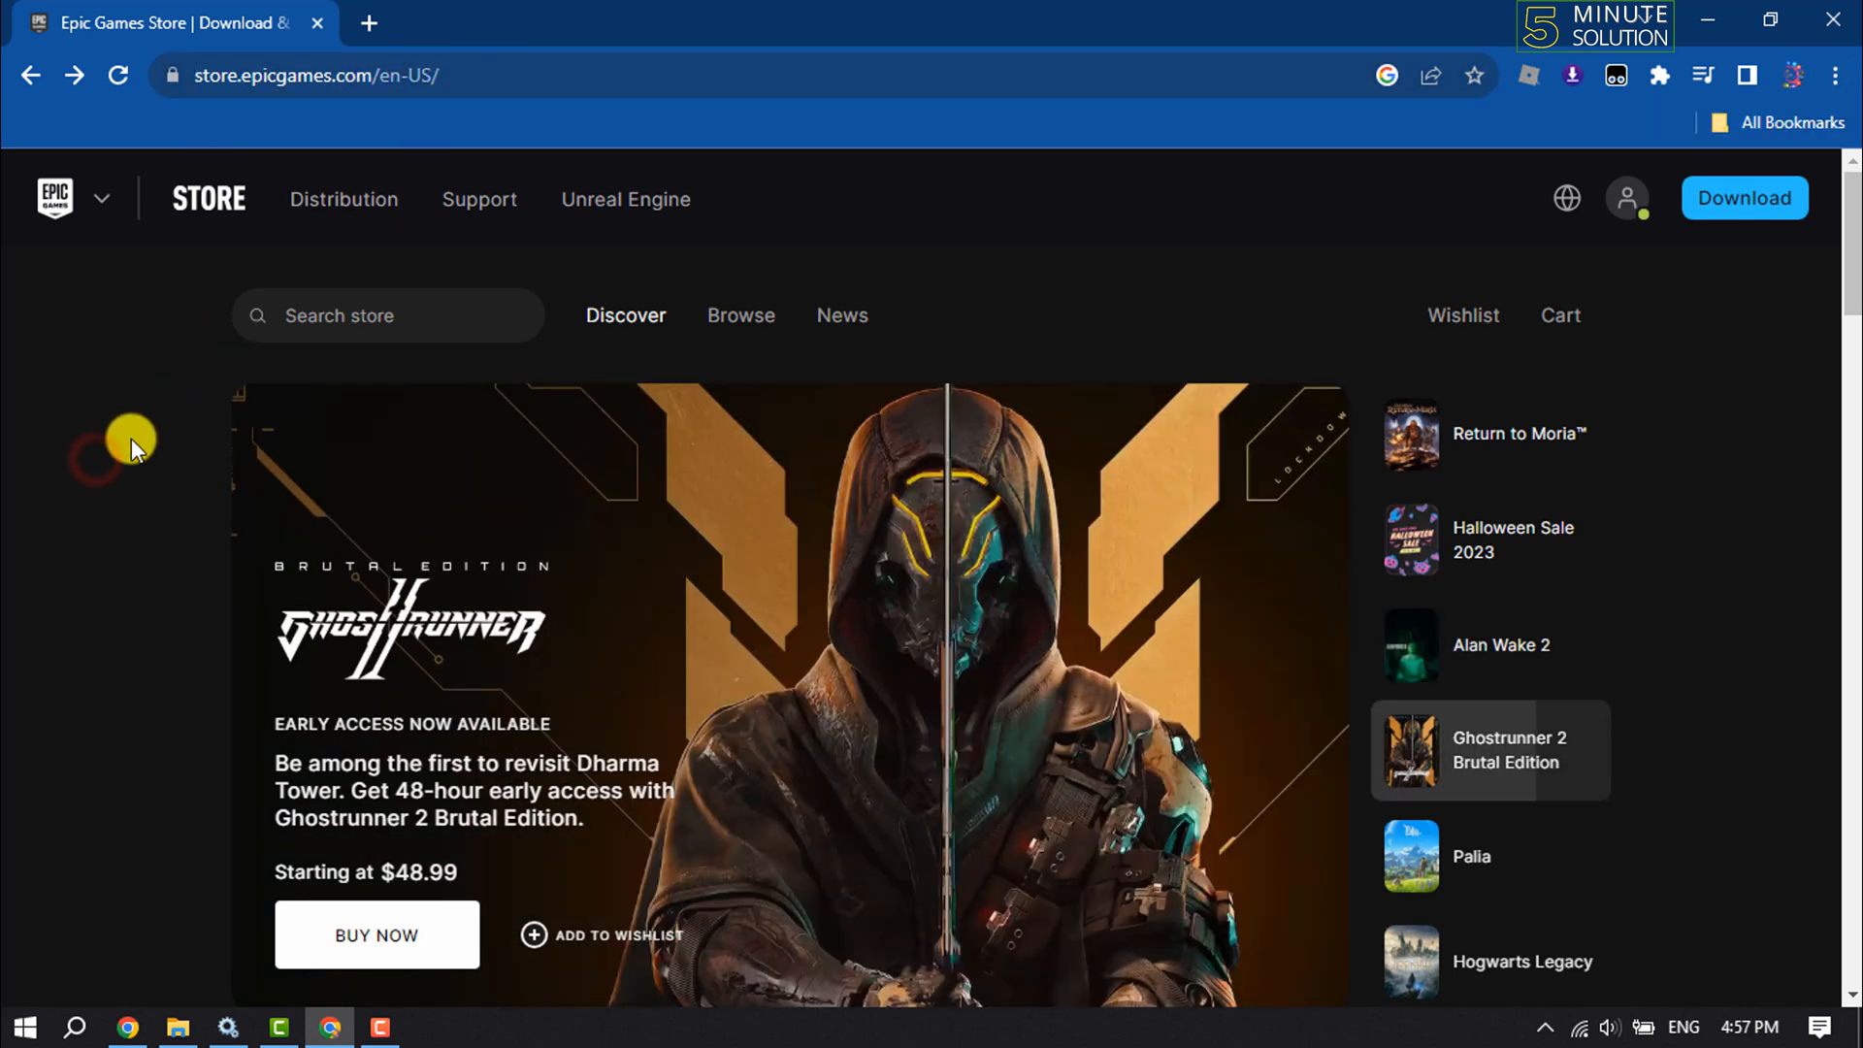
click(1626, 197)
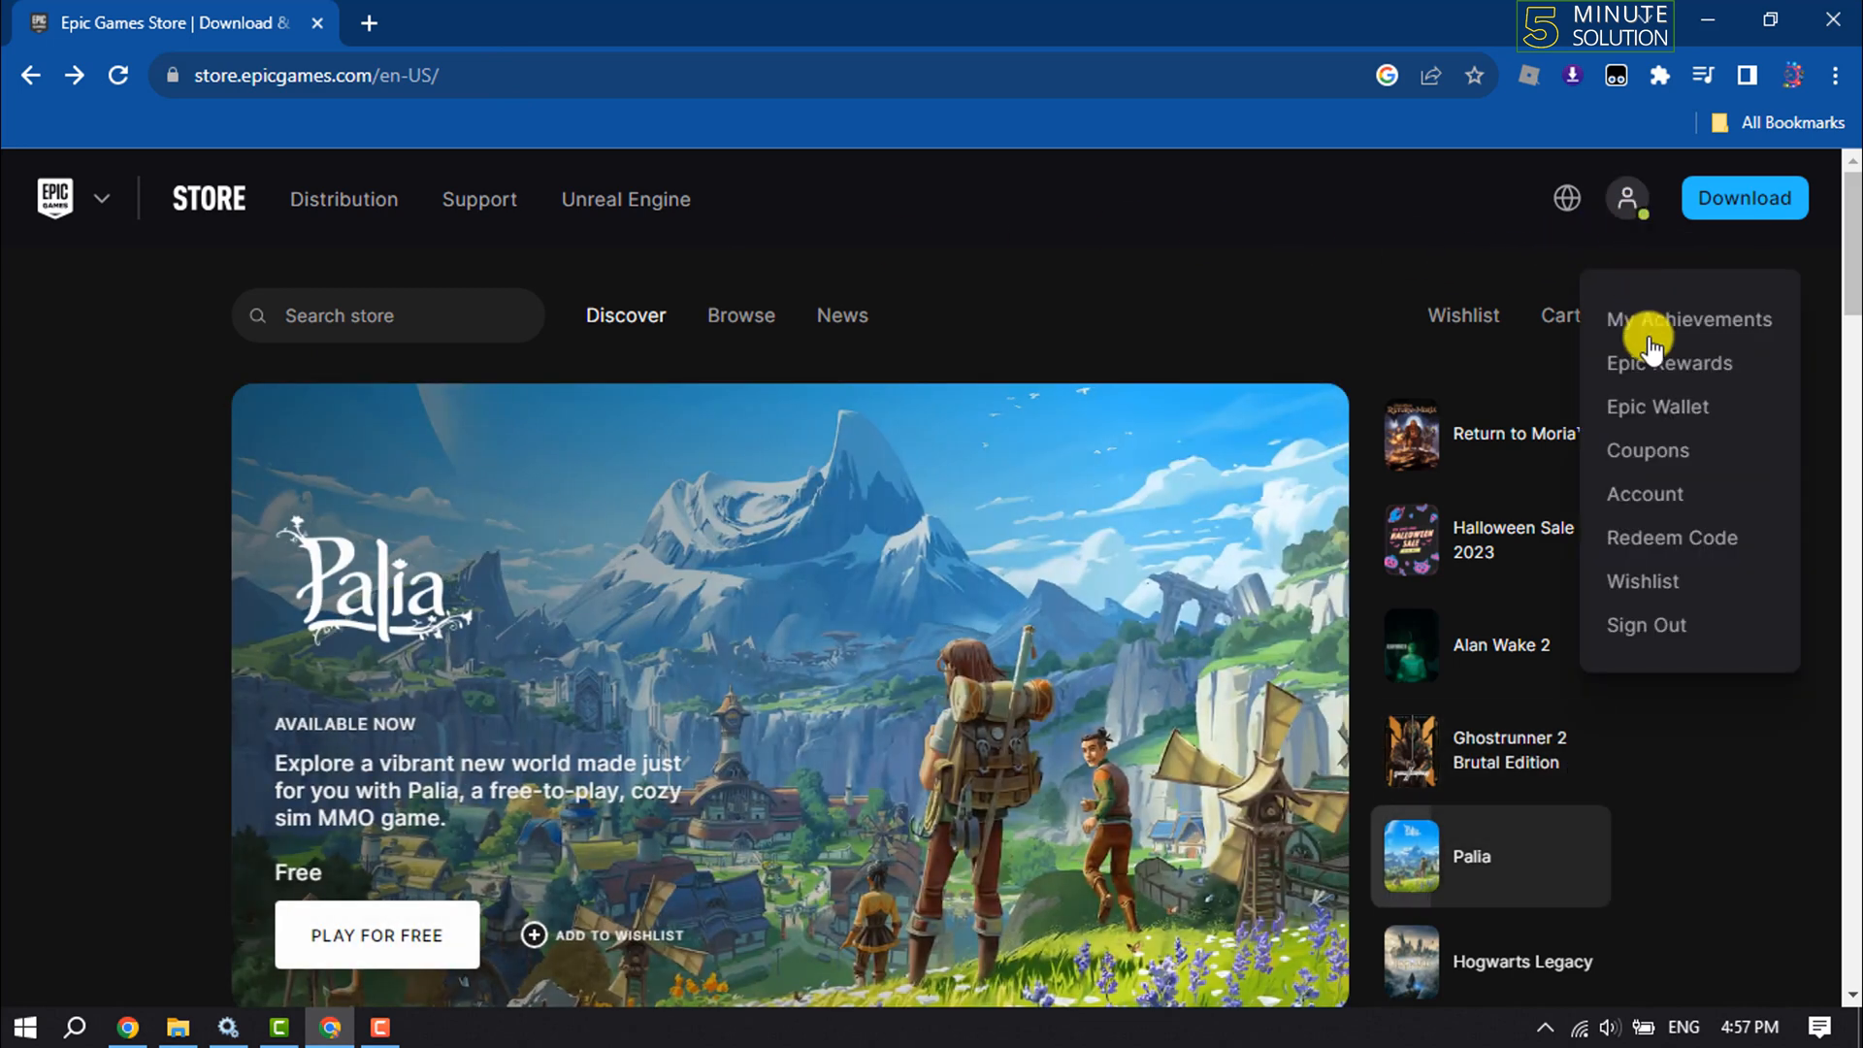
click(1645, 493)
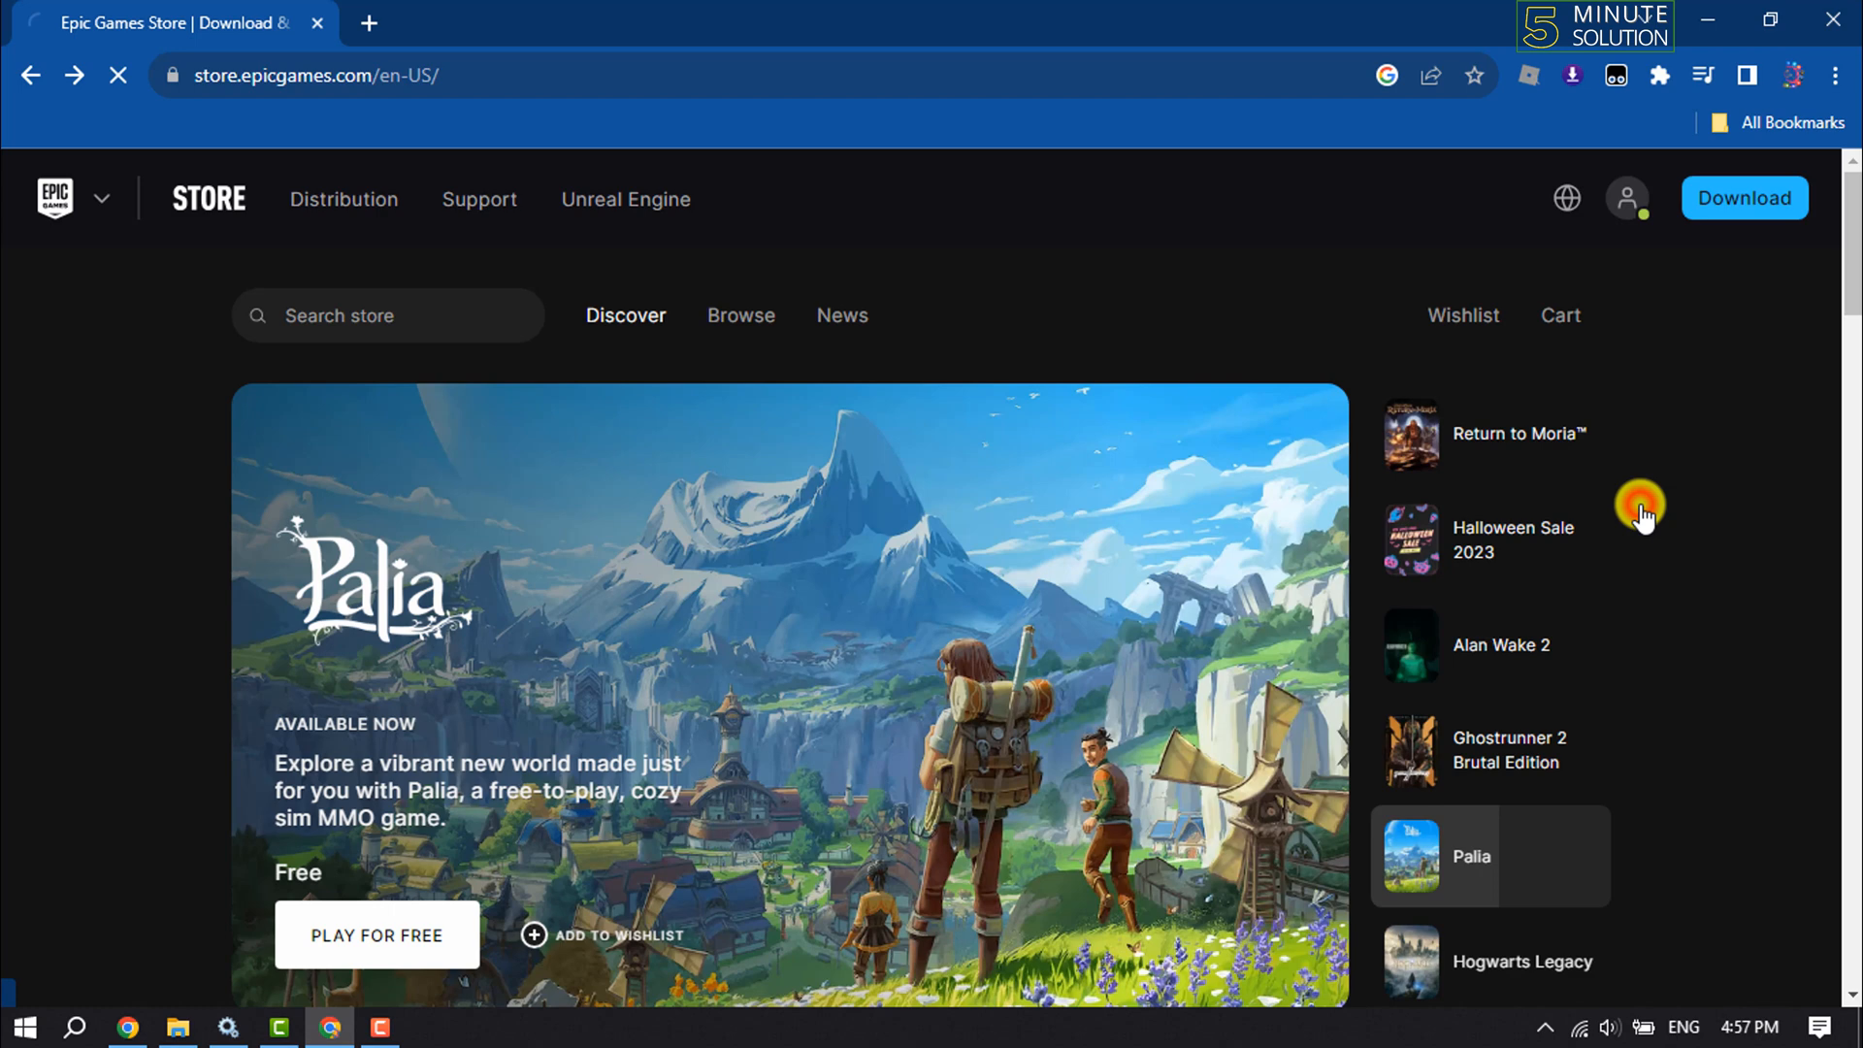
click(1626, 198)
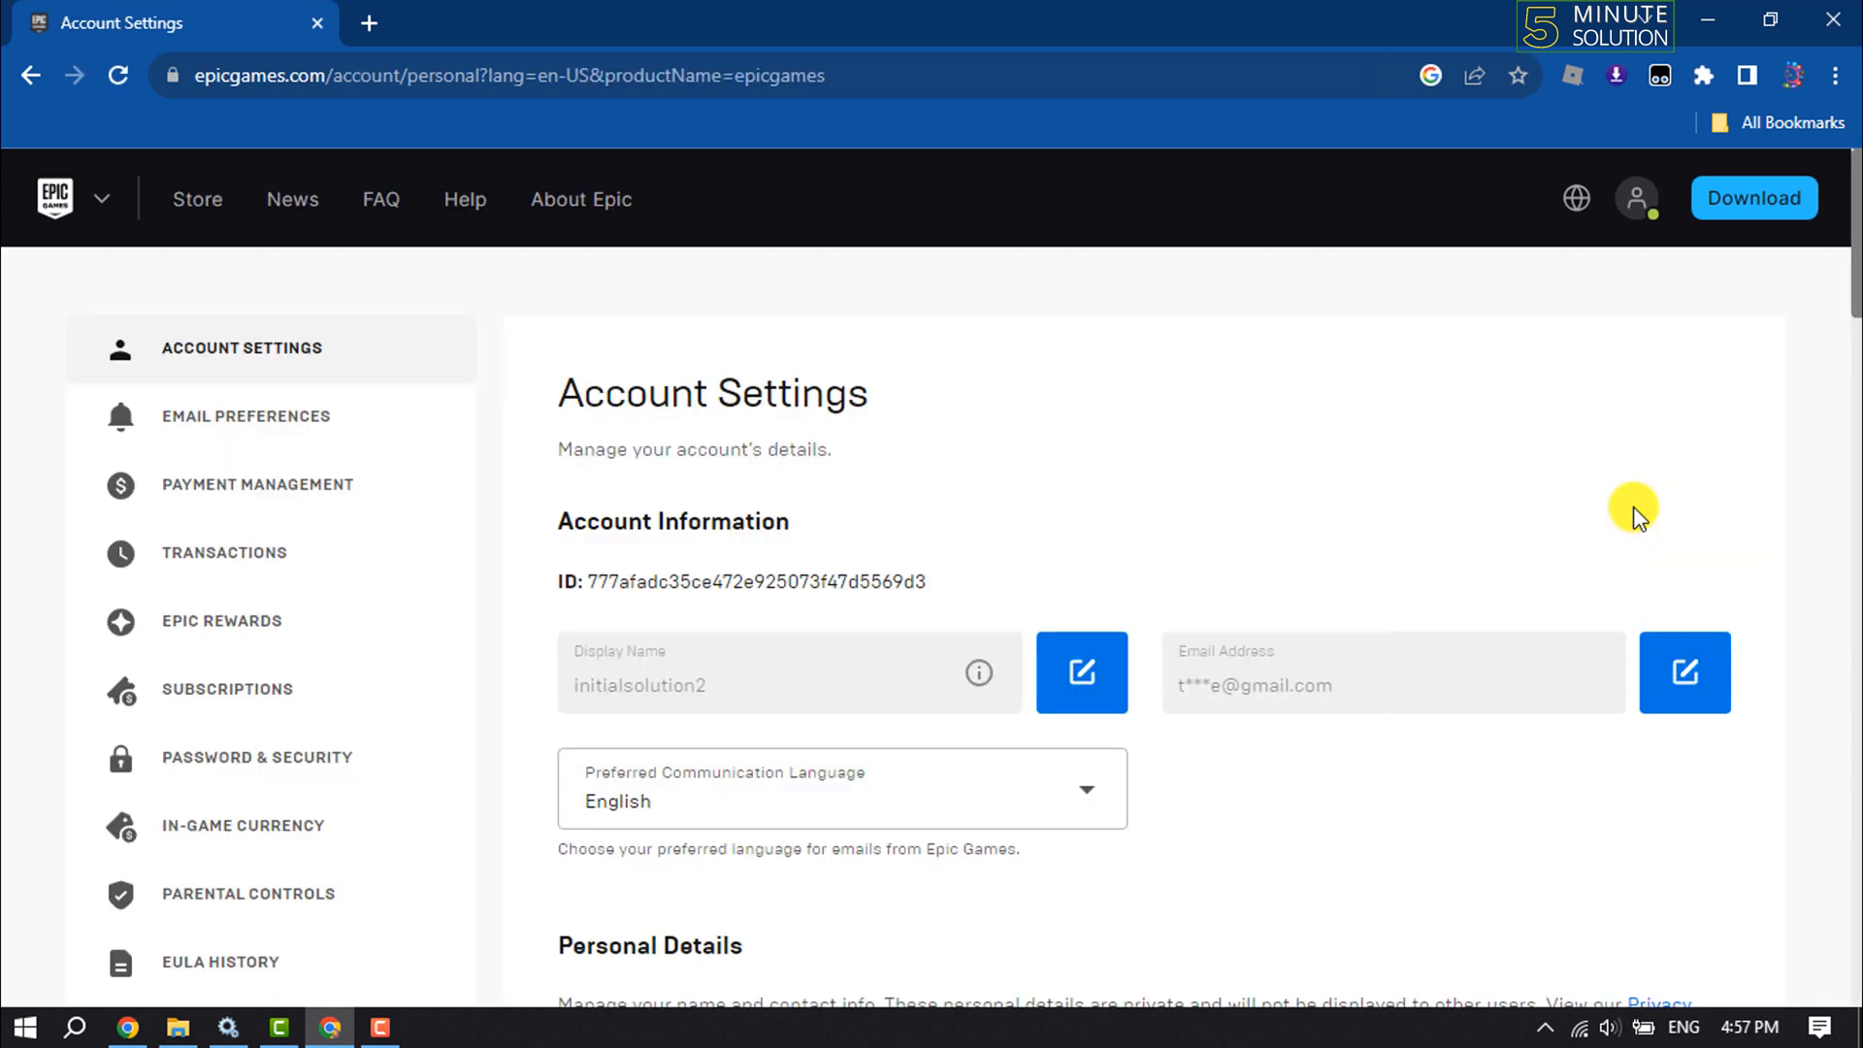
scroll(down, 3)
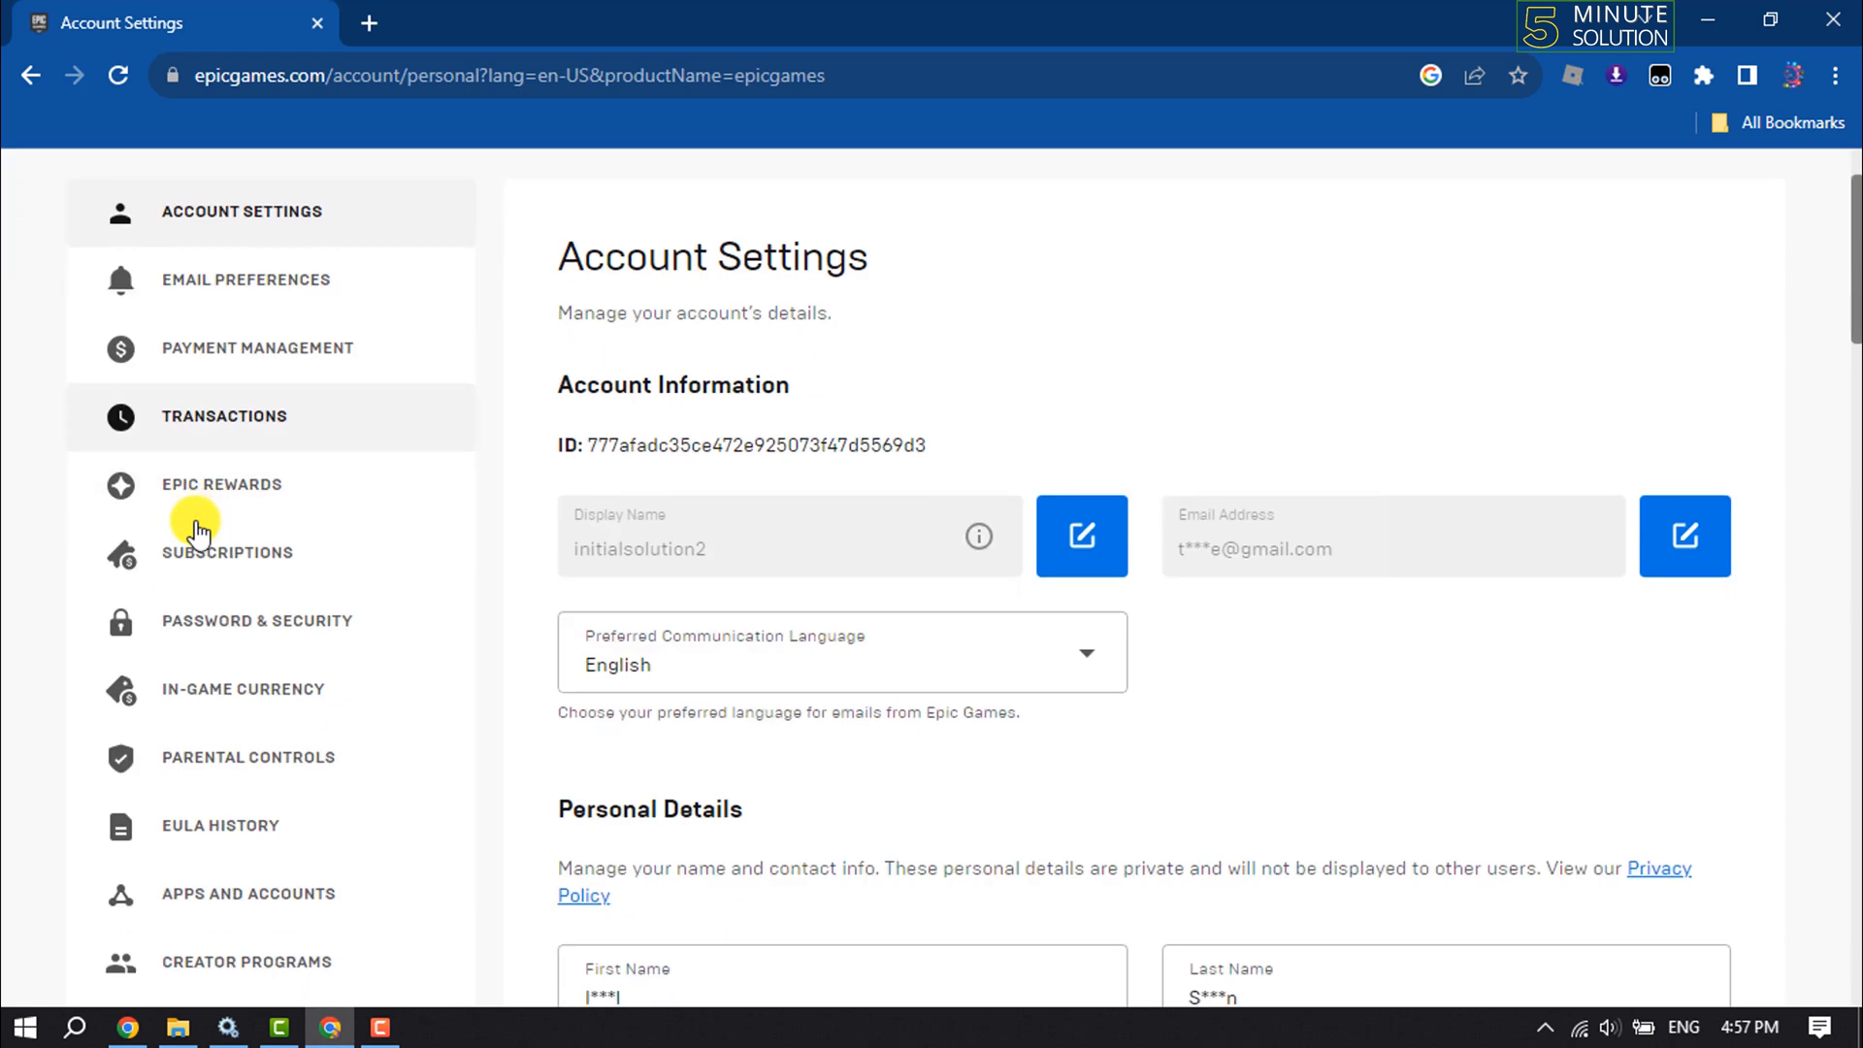
scroll(down, 3)
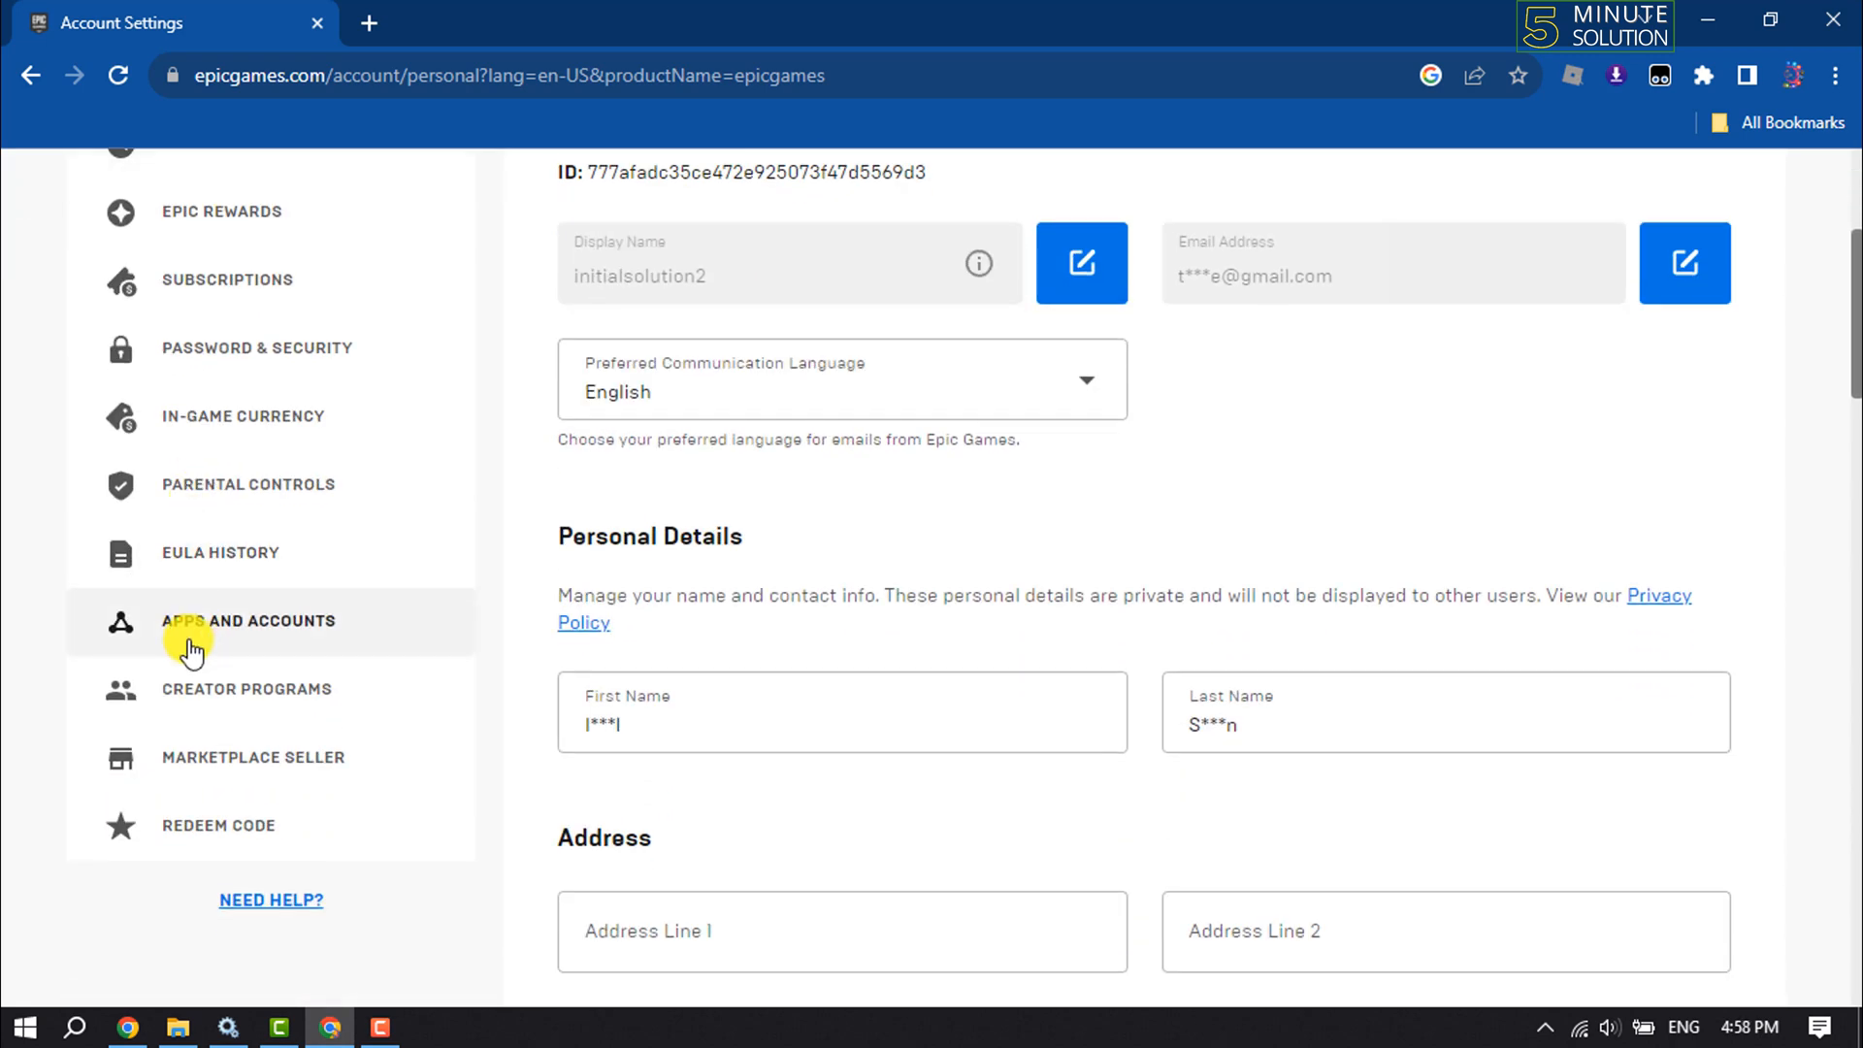
mouse_move(226, 632)
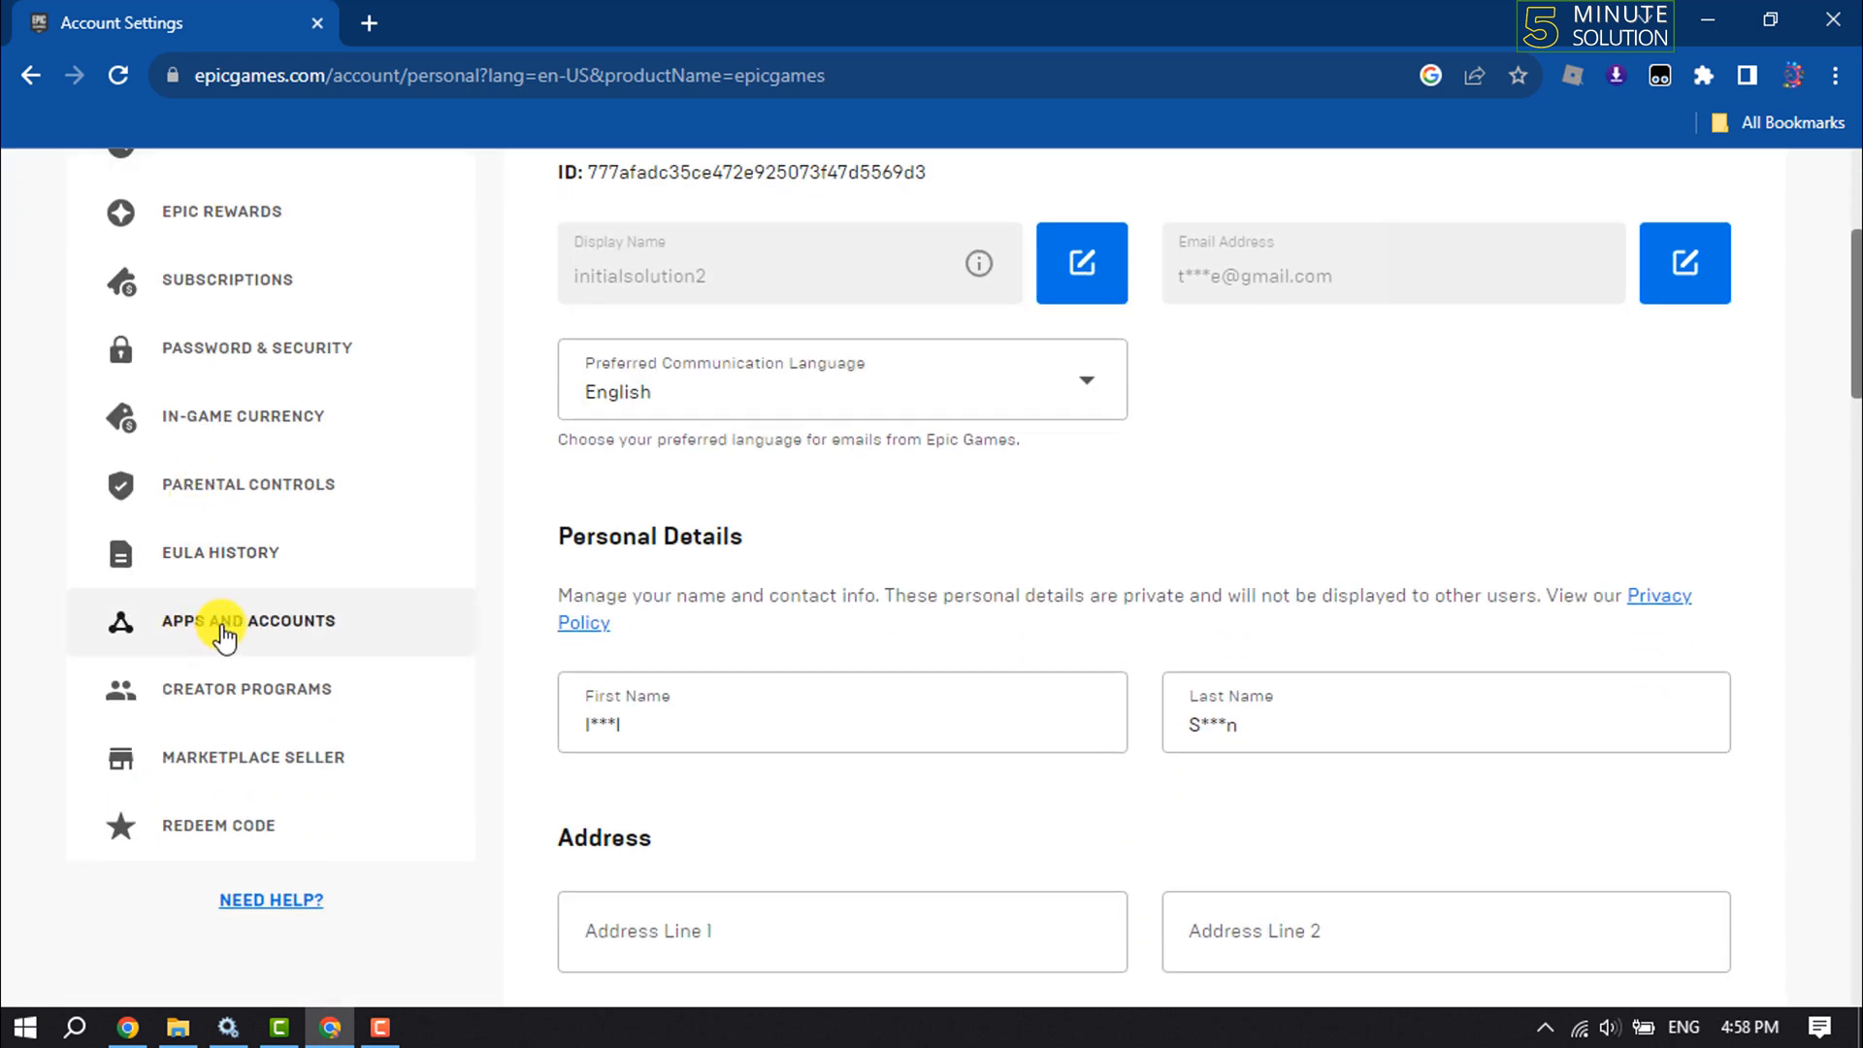
- Show the Apps and Accounts section listing Steam, GitHub, Twitch and Xbox
click(248, 620)
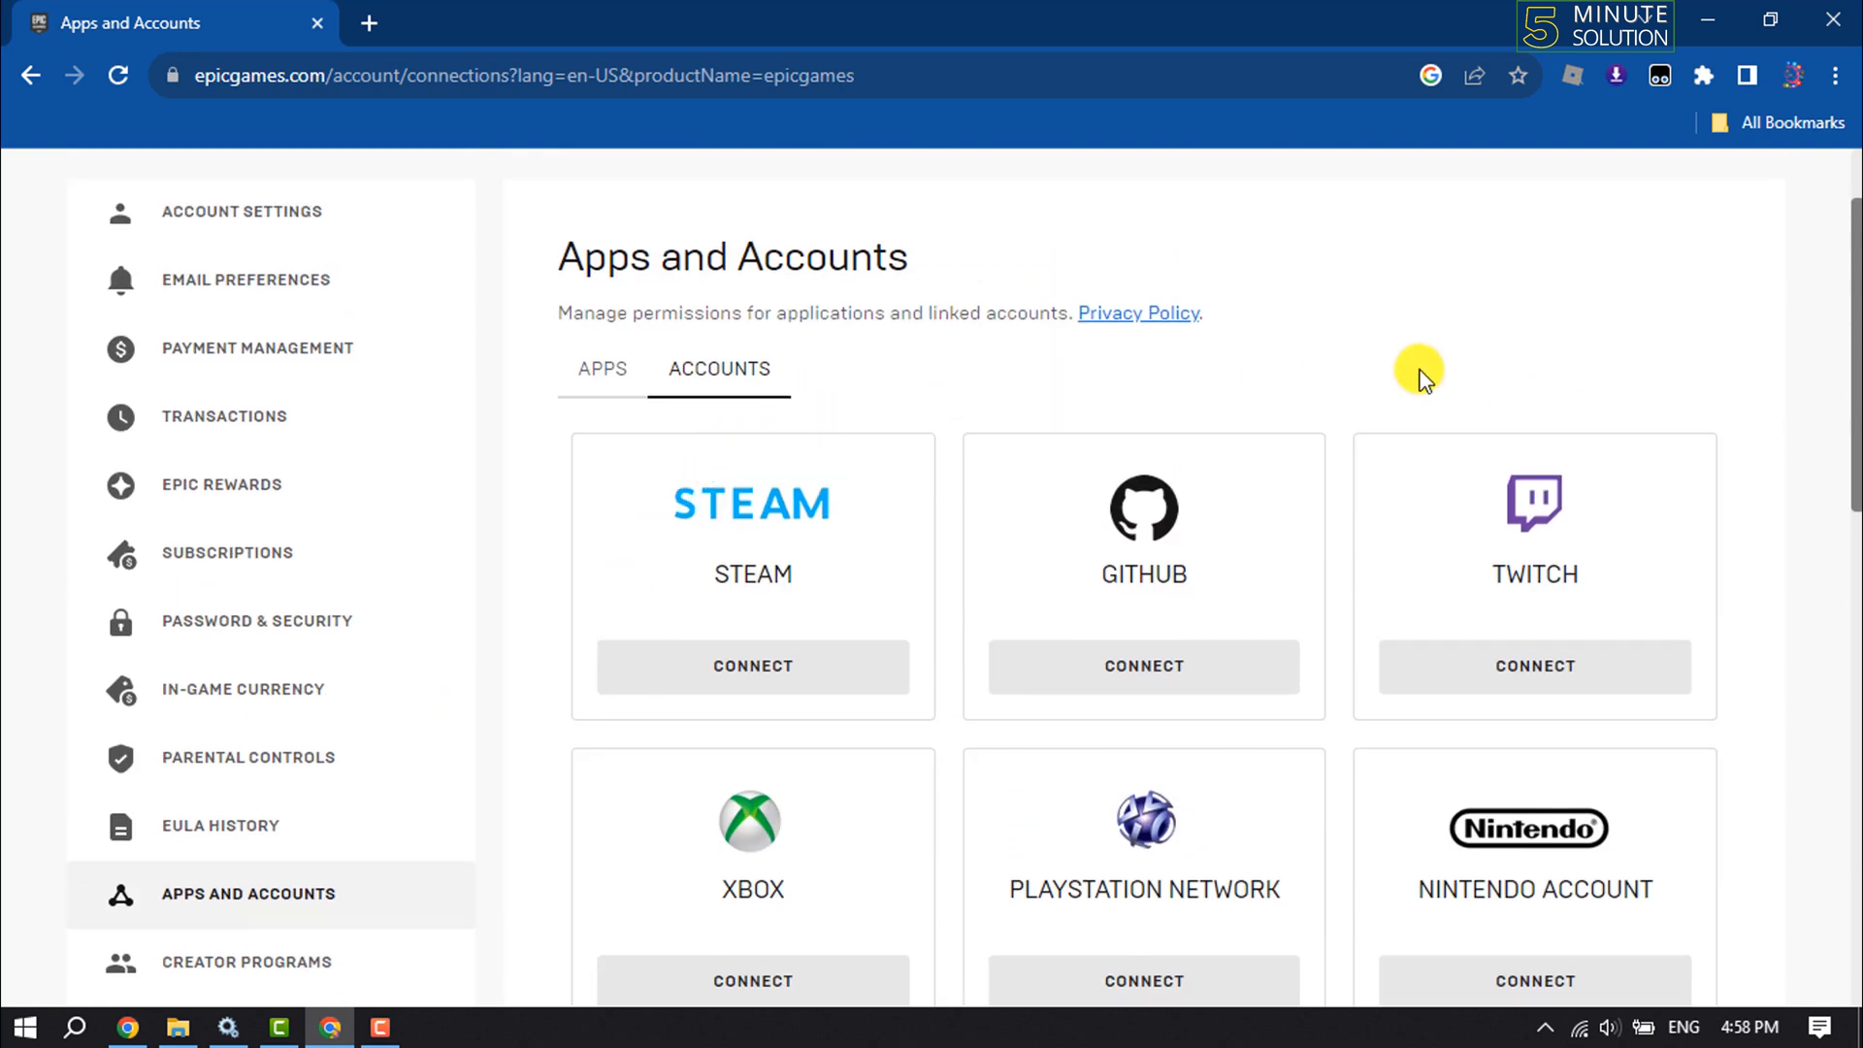
mouse_move(1478, 628)
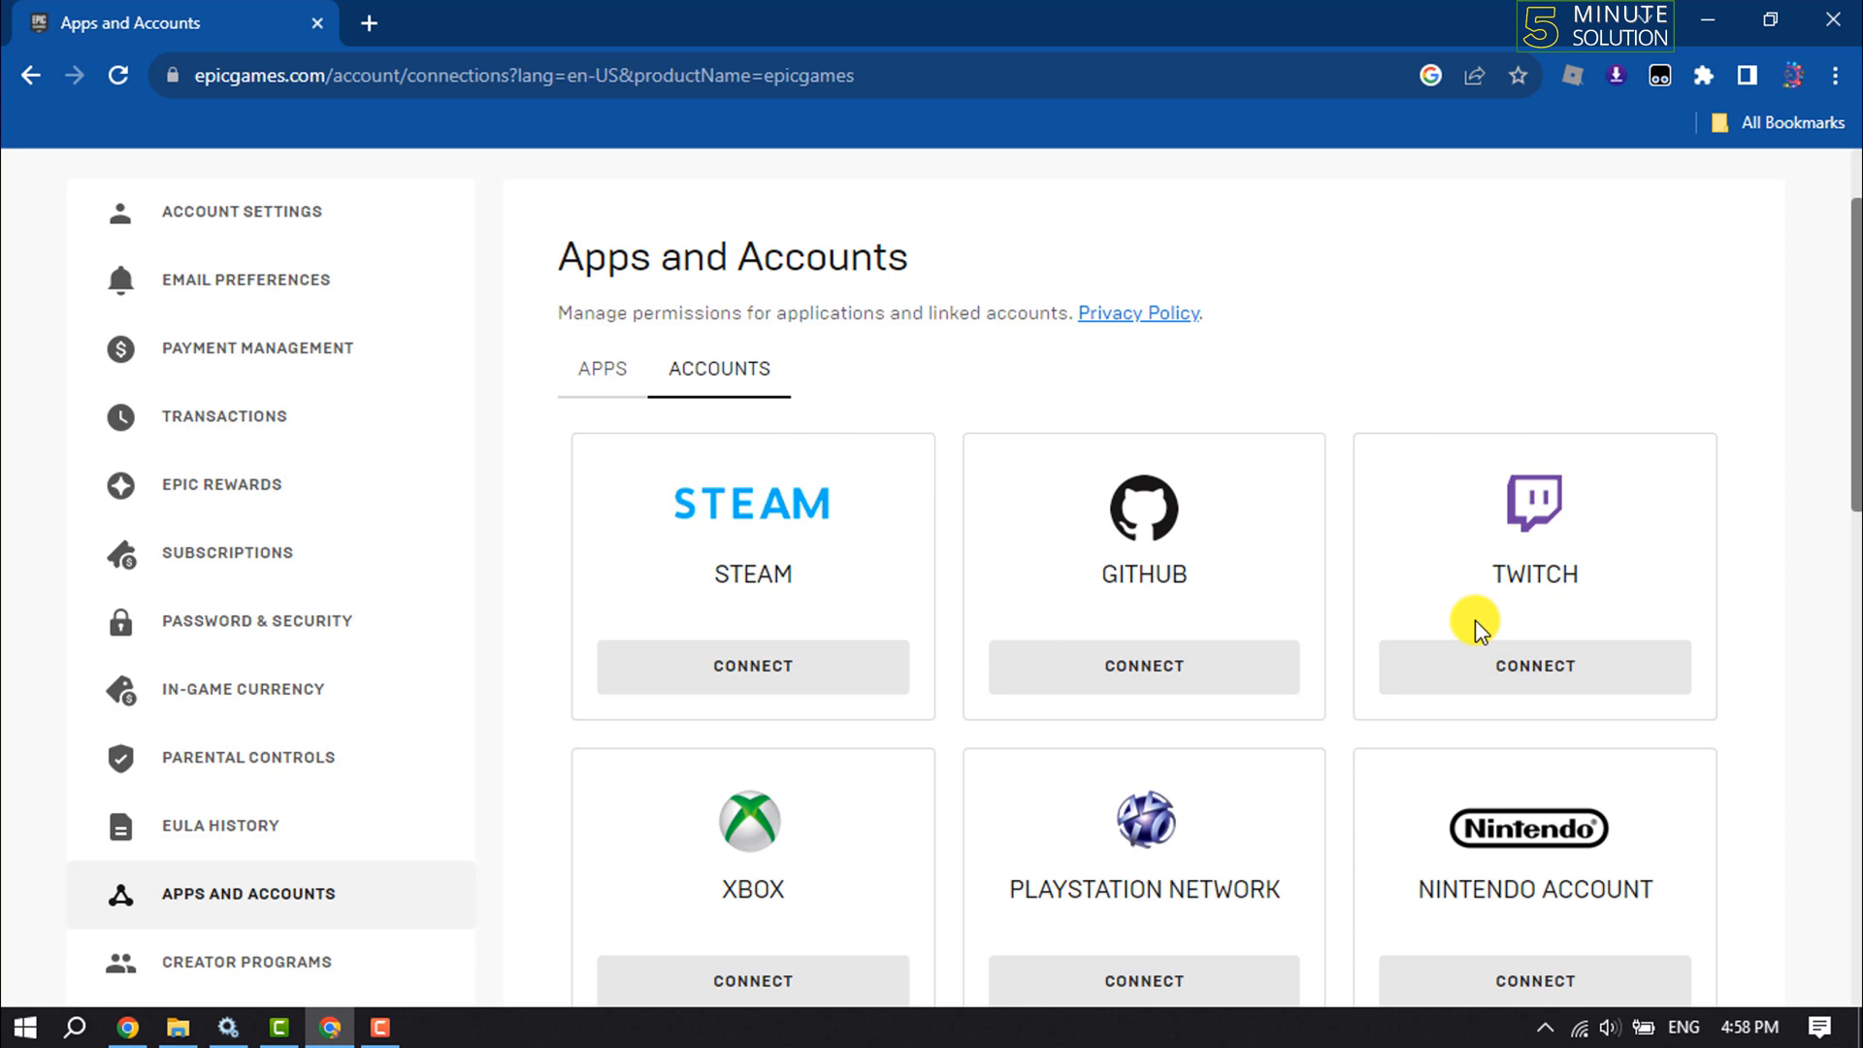
mouse_move(1479, 552)
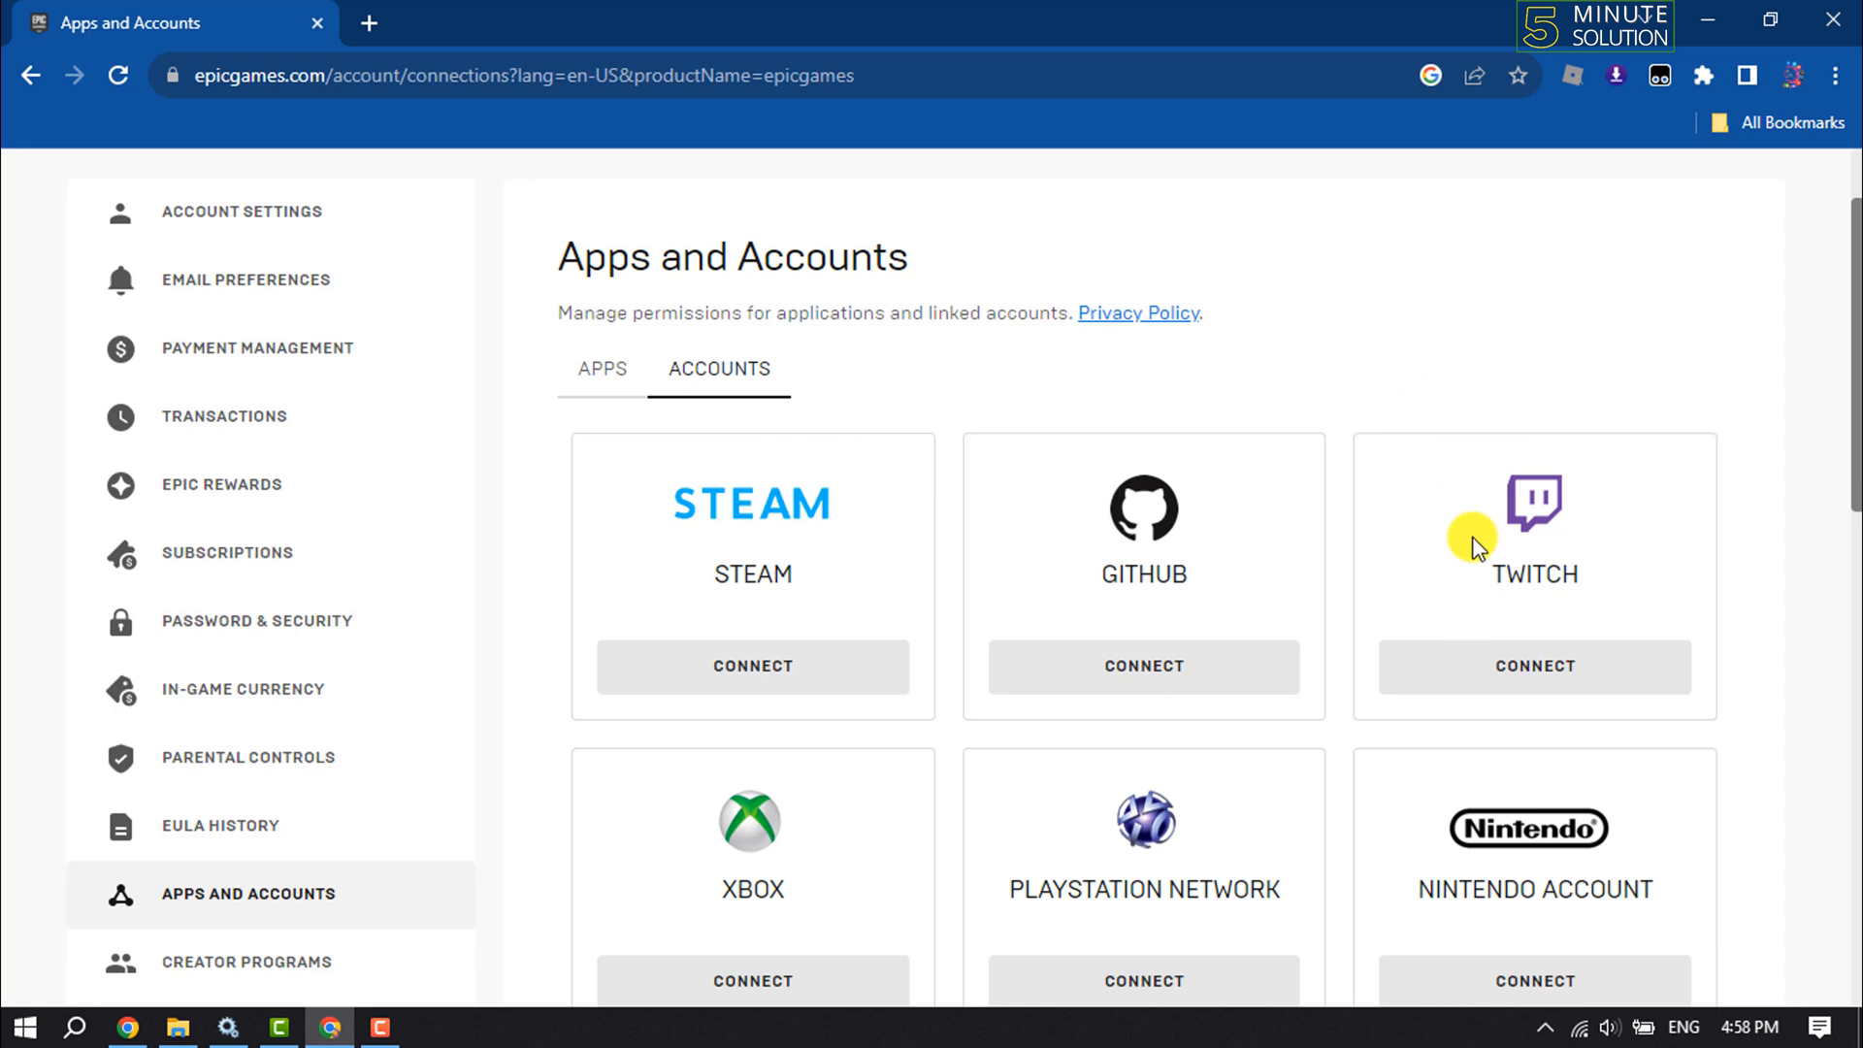
mouse_move(1472, 541)
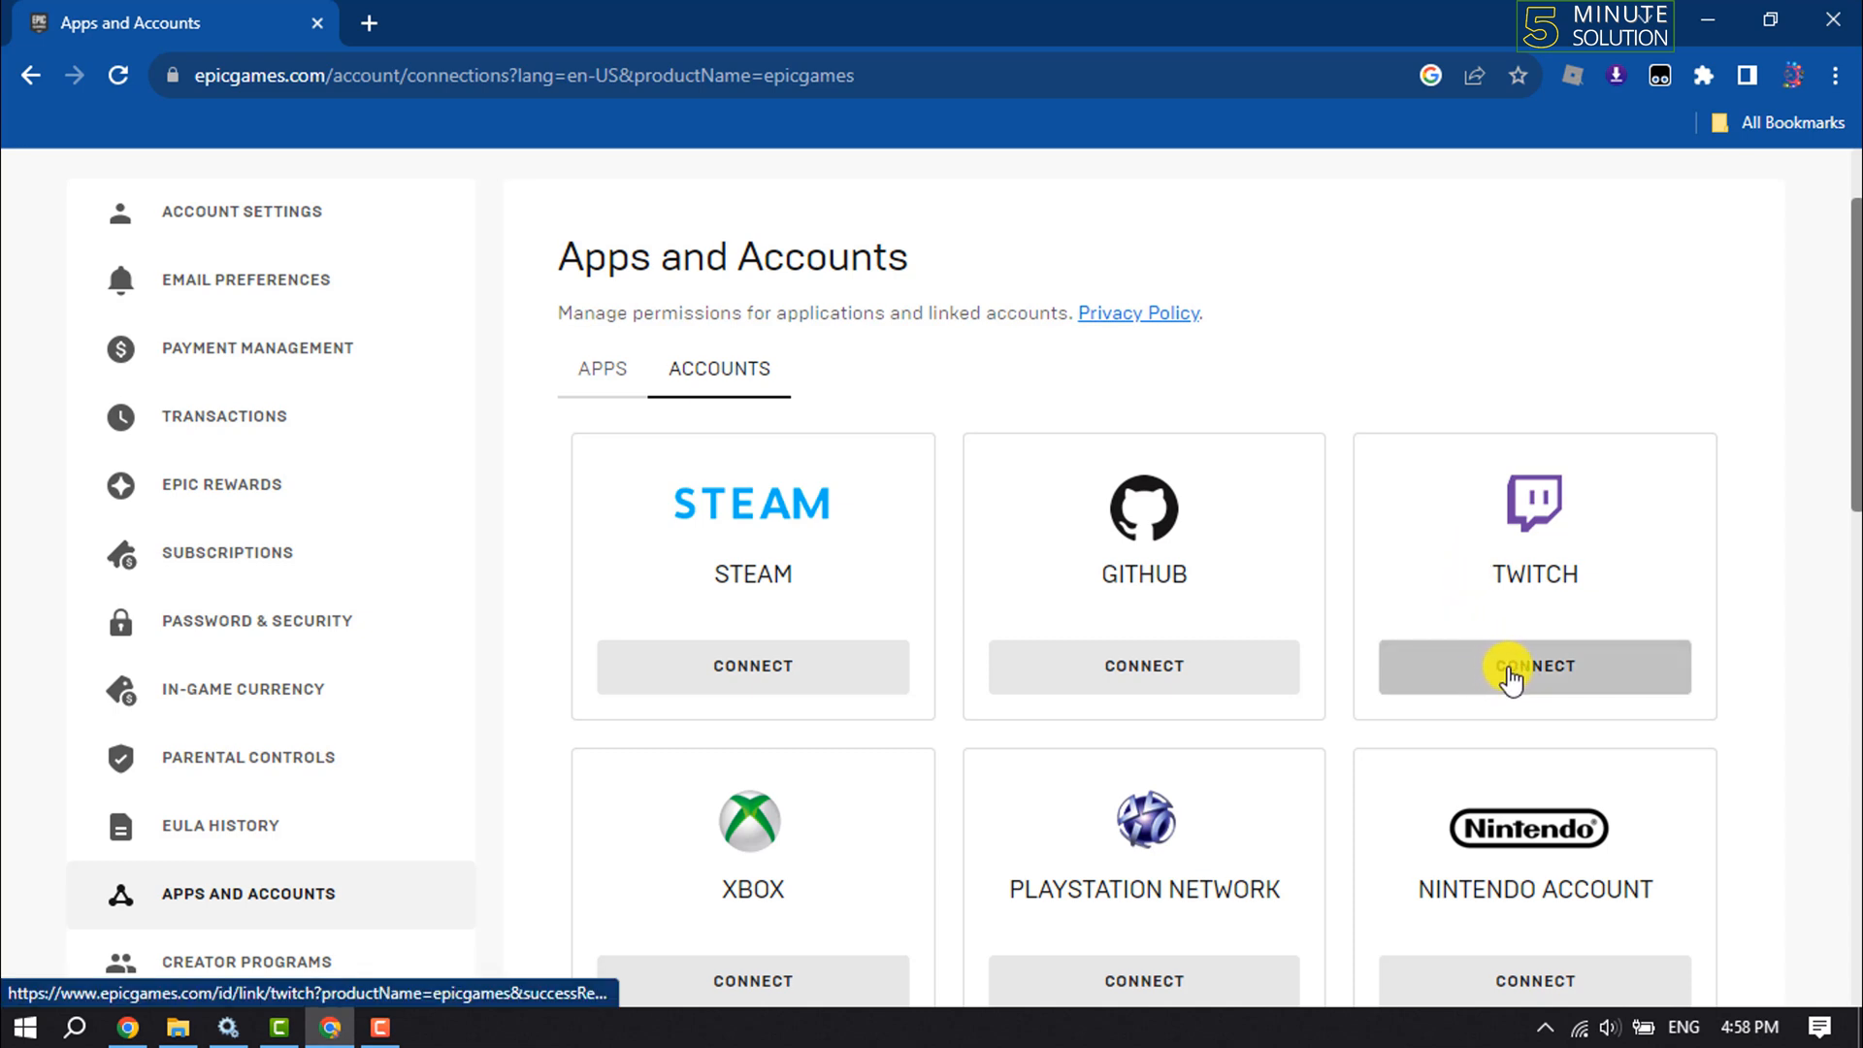
- Connect the Twitch card and confirm Link Account to redirect to Twitch
click(1533, 667)
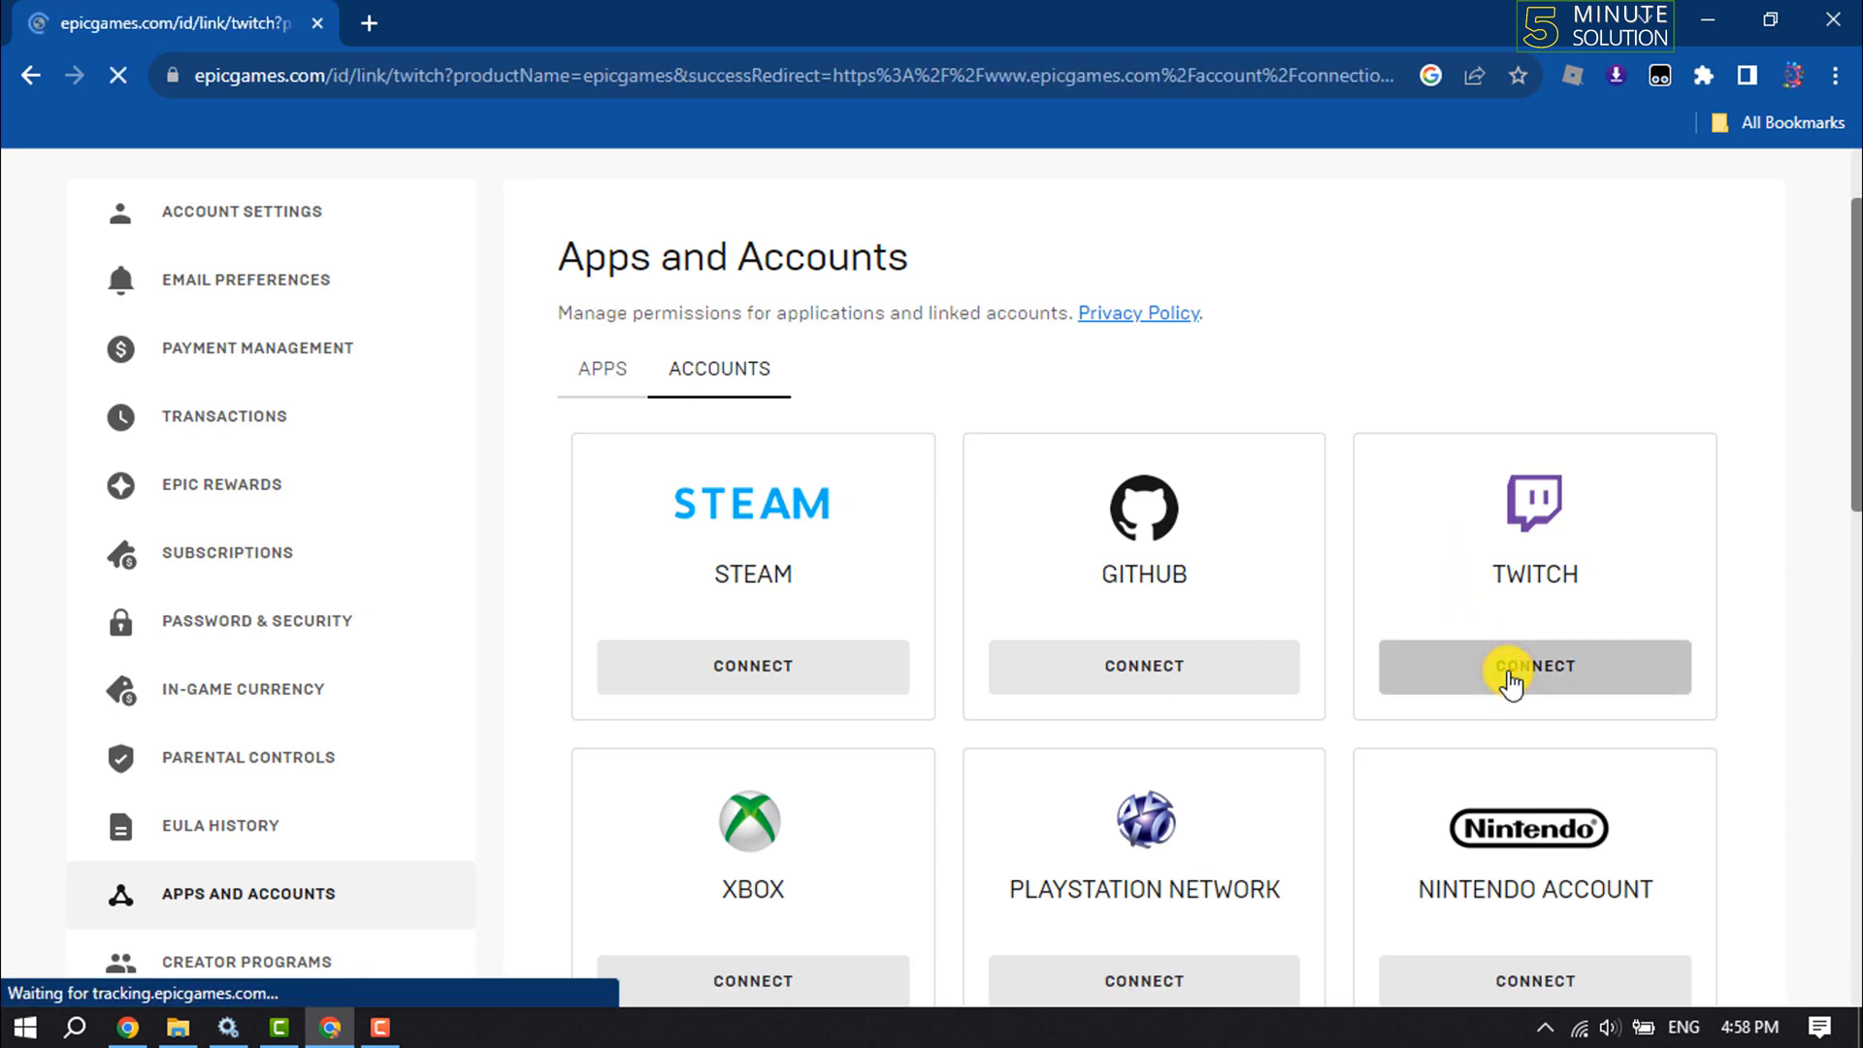
click(1535, 665)
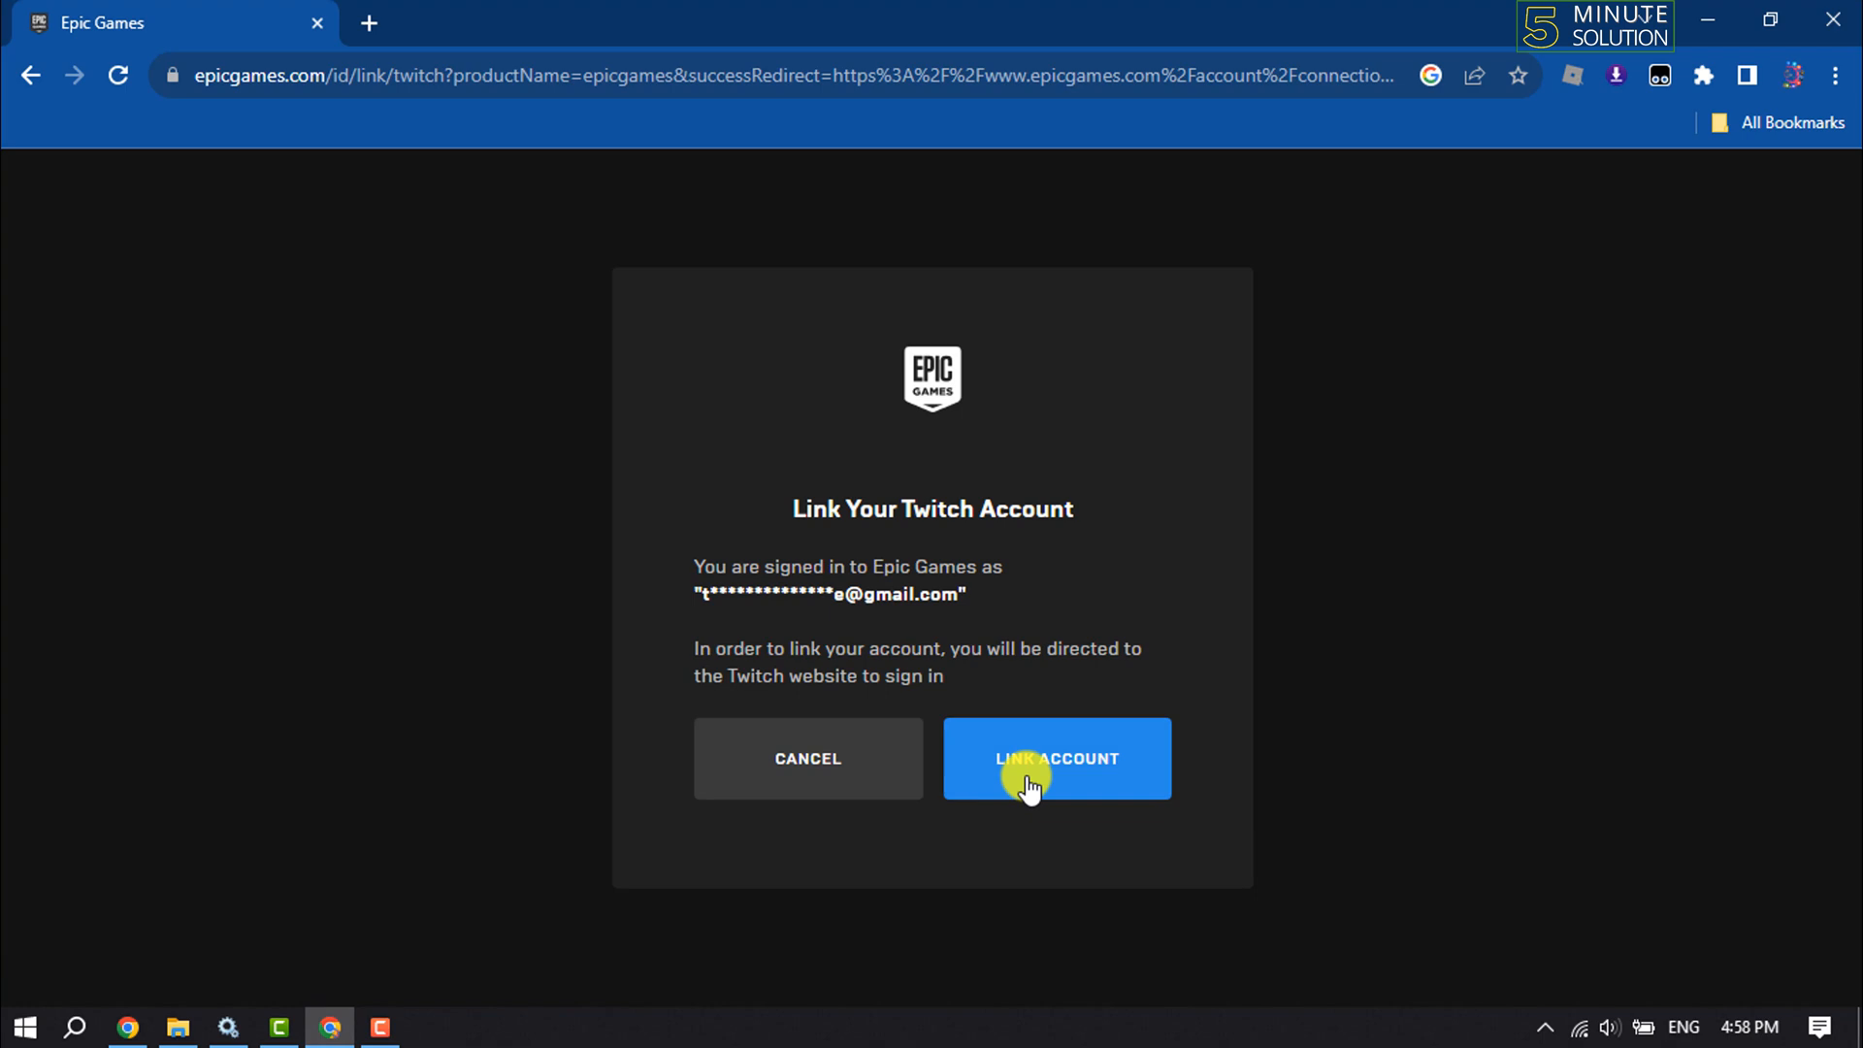
click(1055, 758)
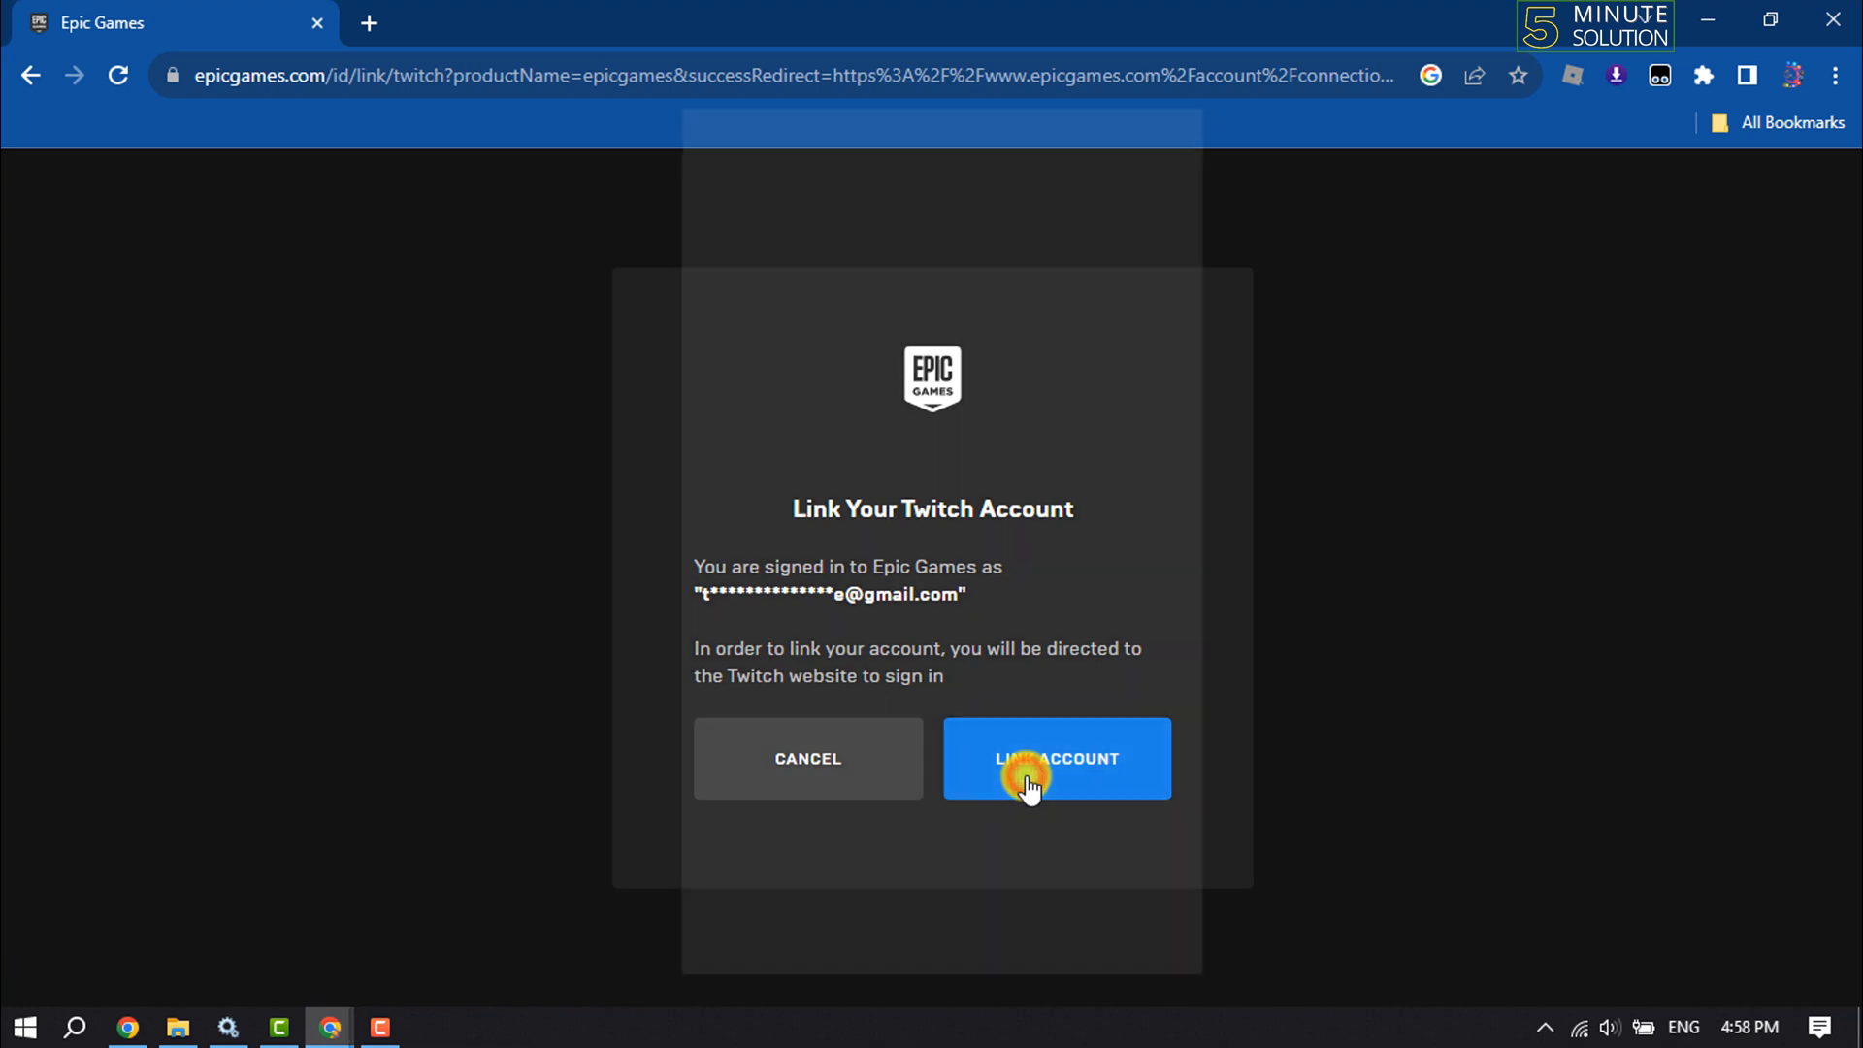
- Submit the prefilled Twitch username and password on the login form
click(1055, 758)
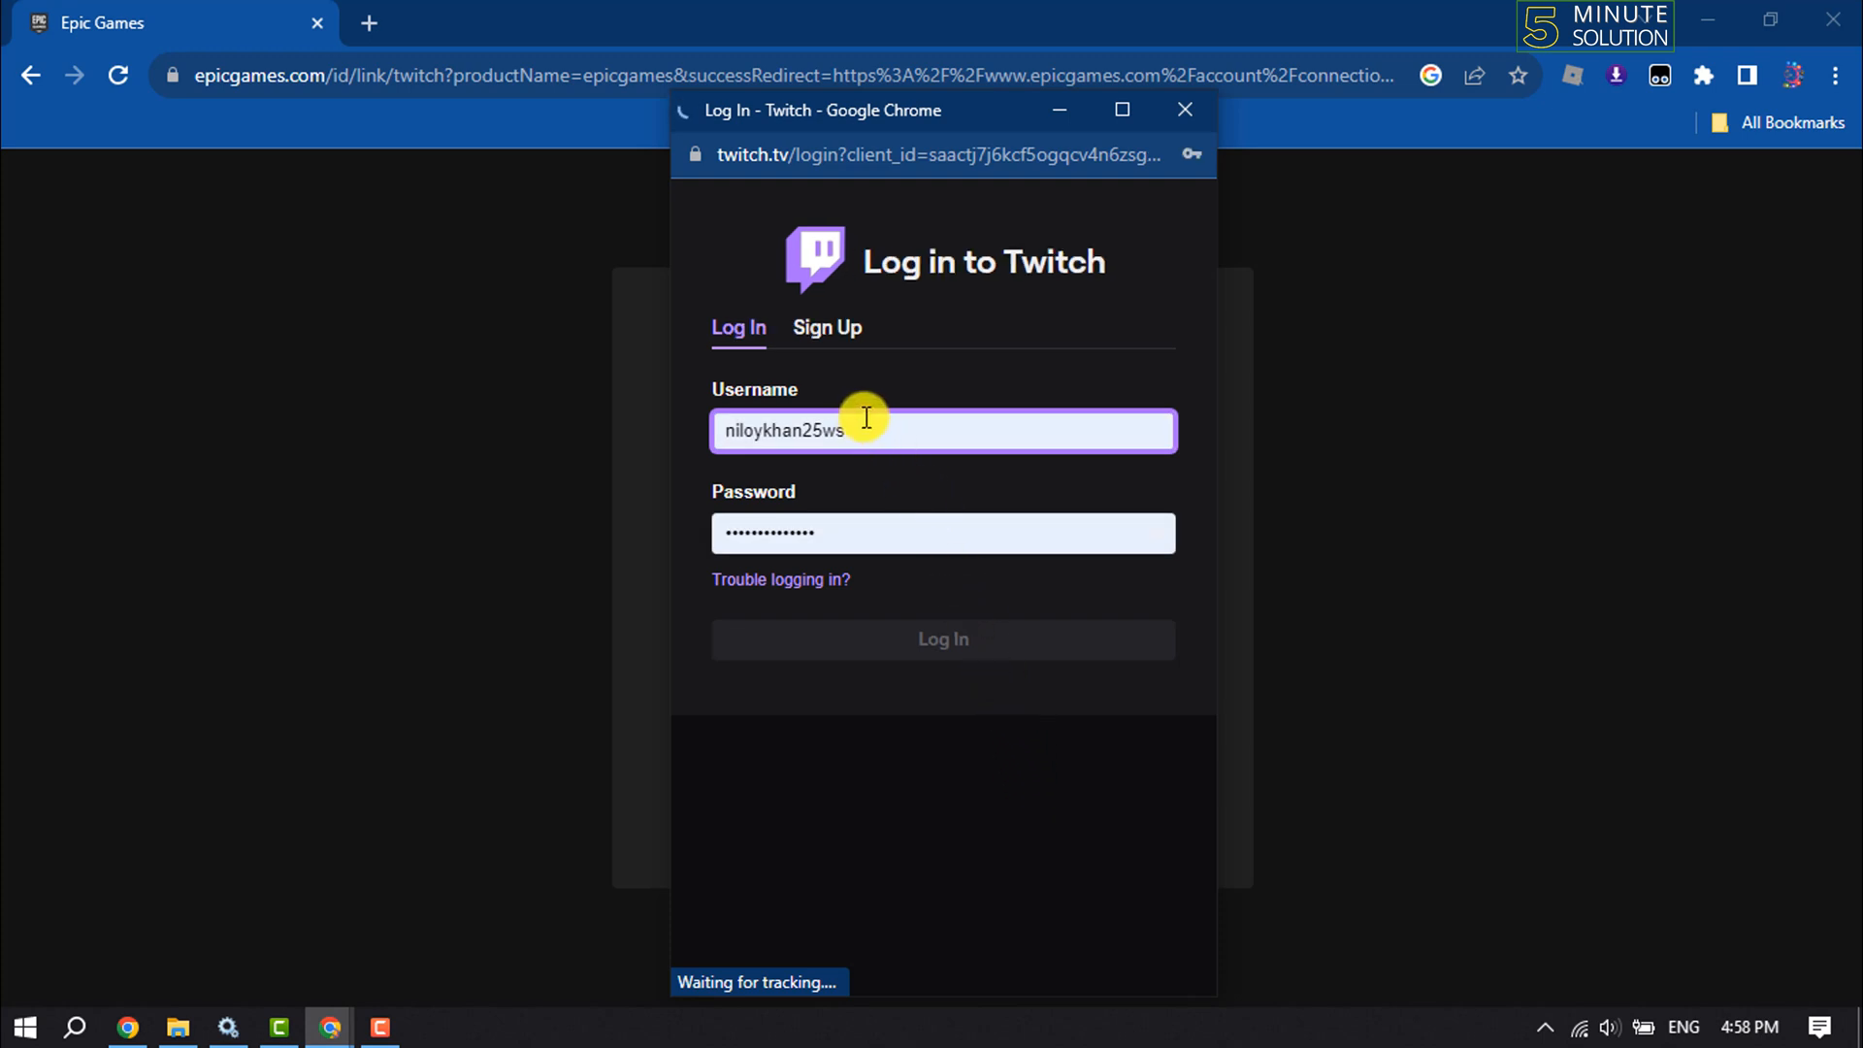
click(942, 533)
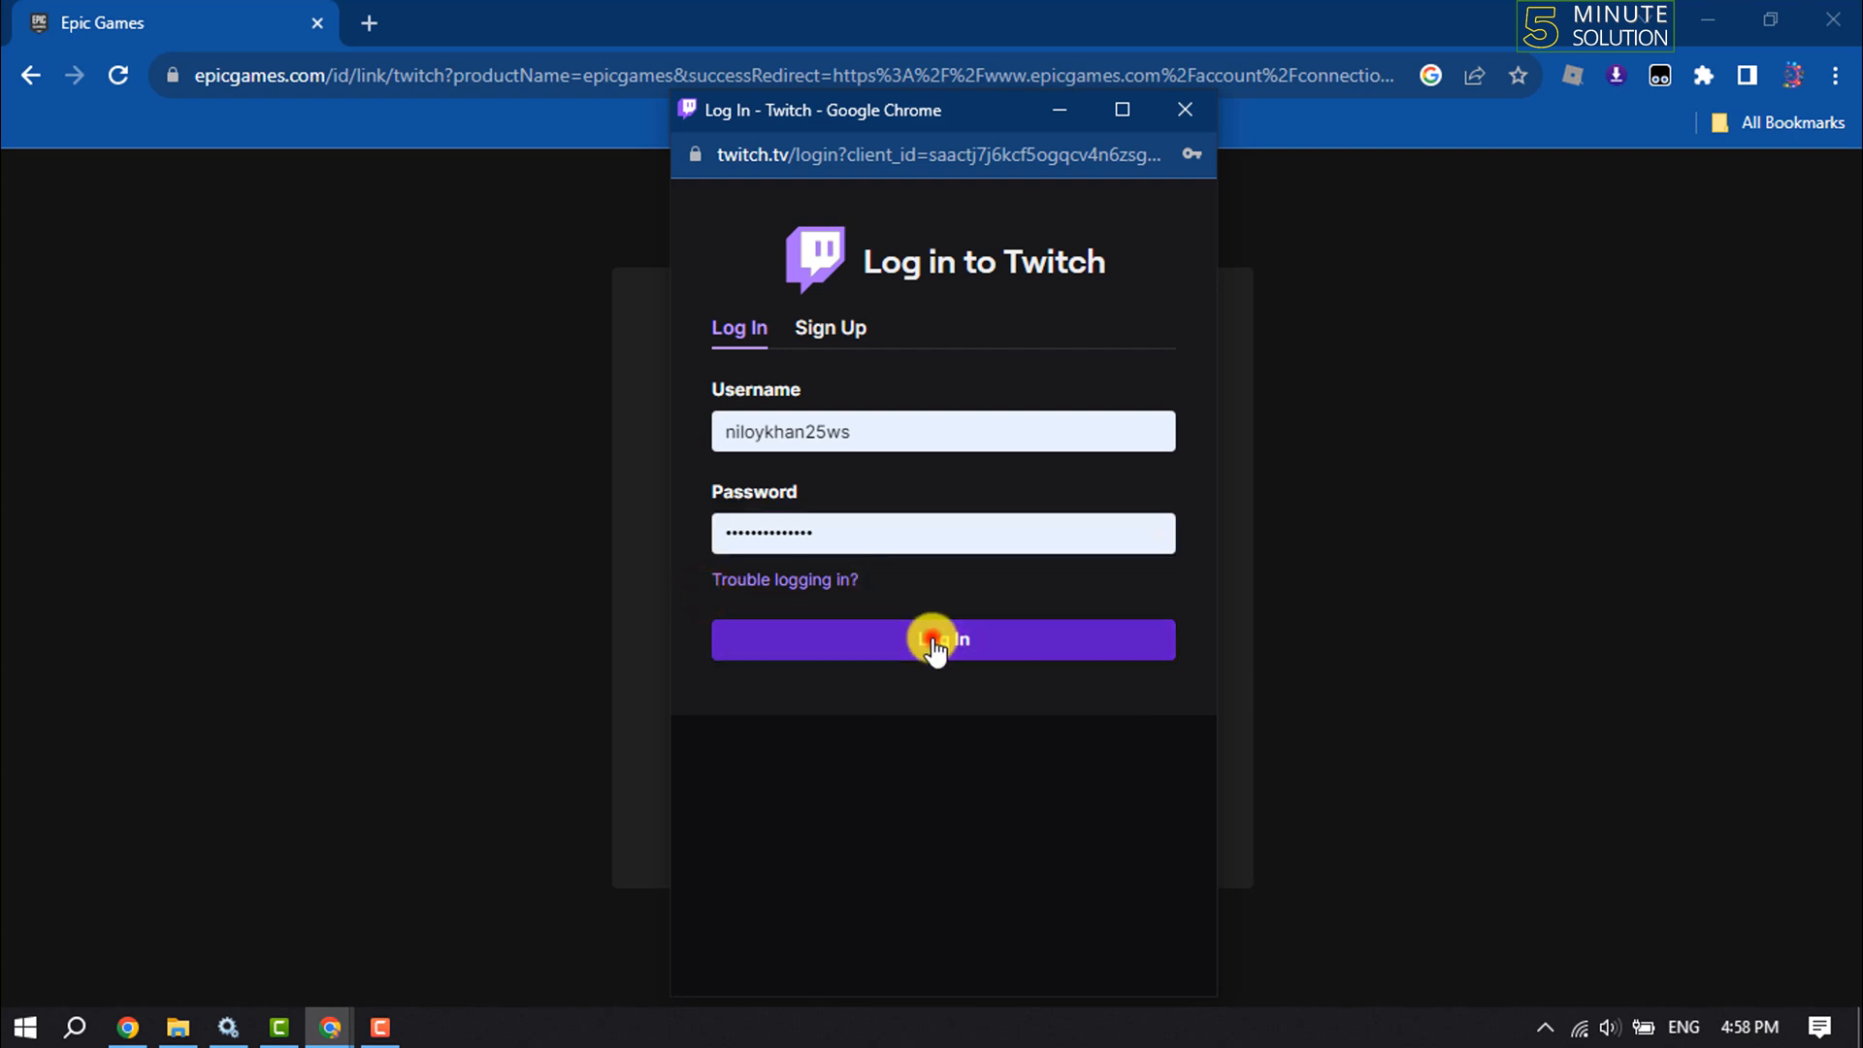
click(941, 640)
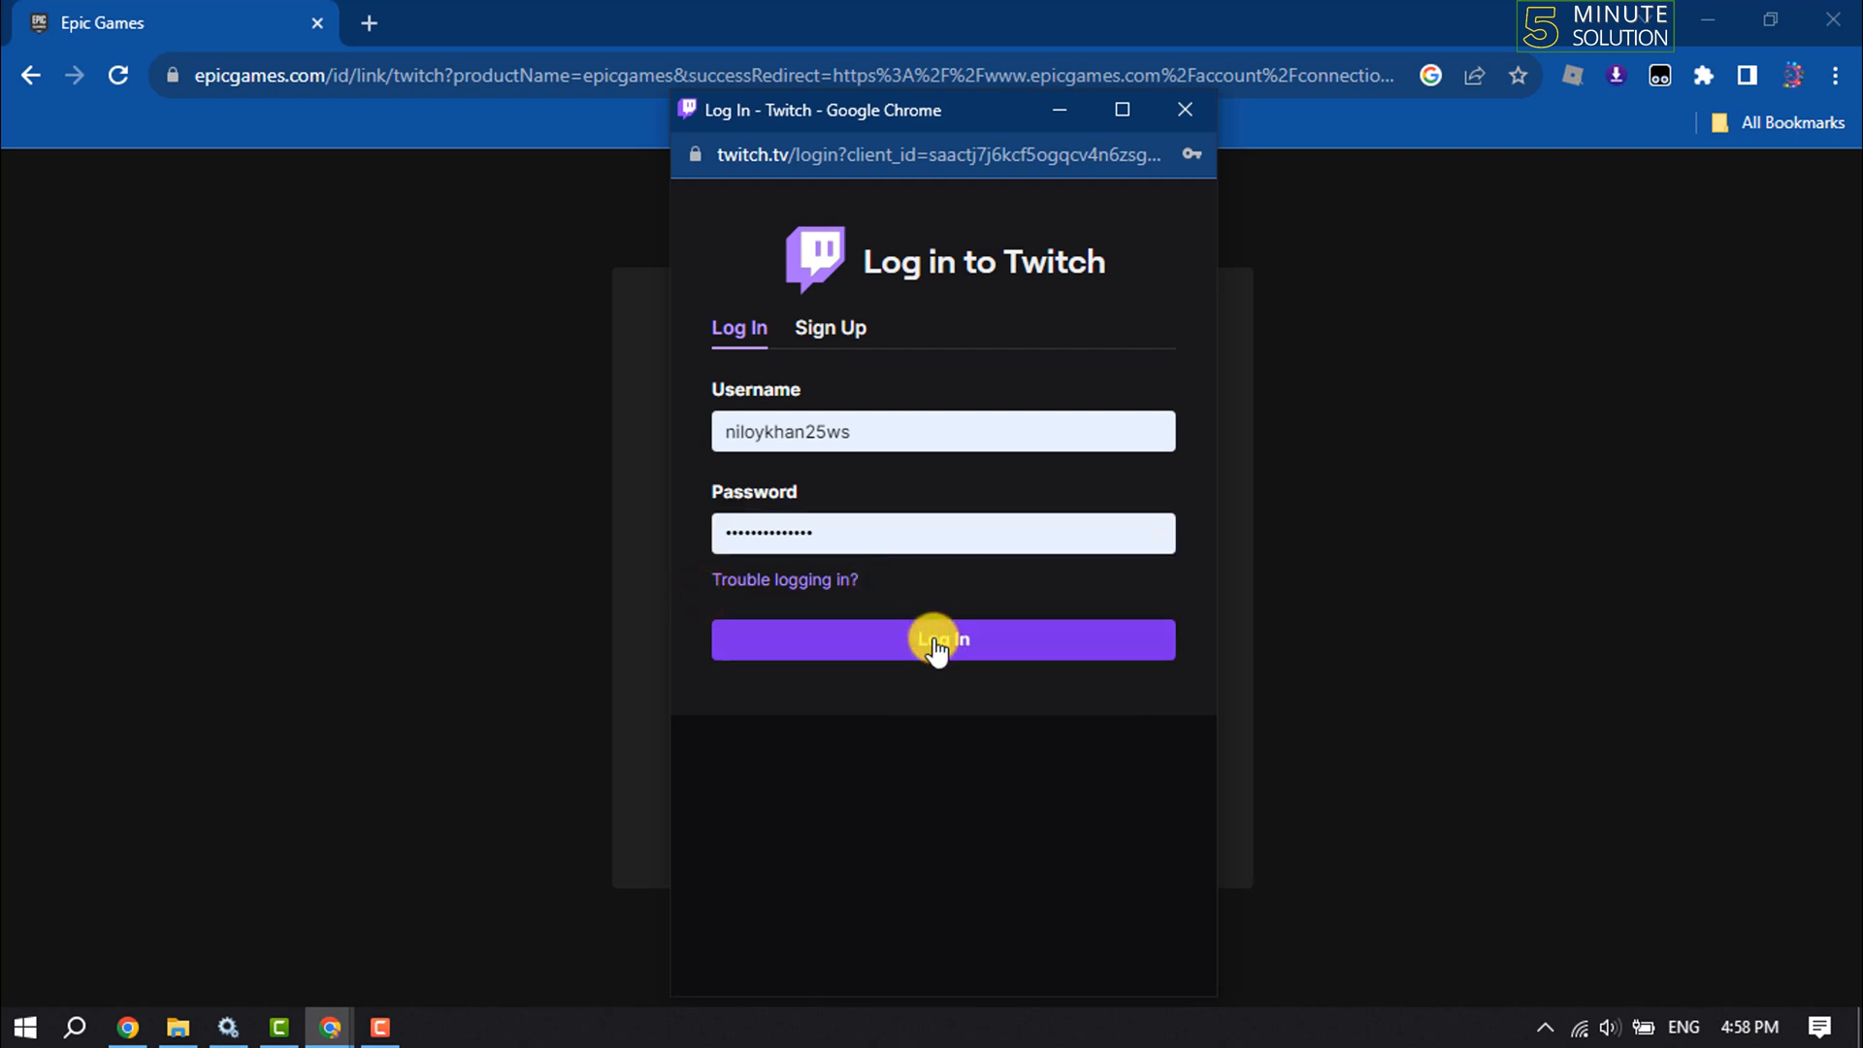
click(941, 640)
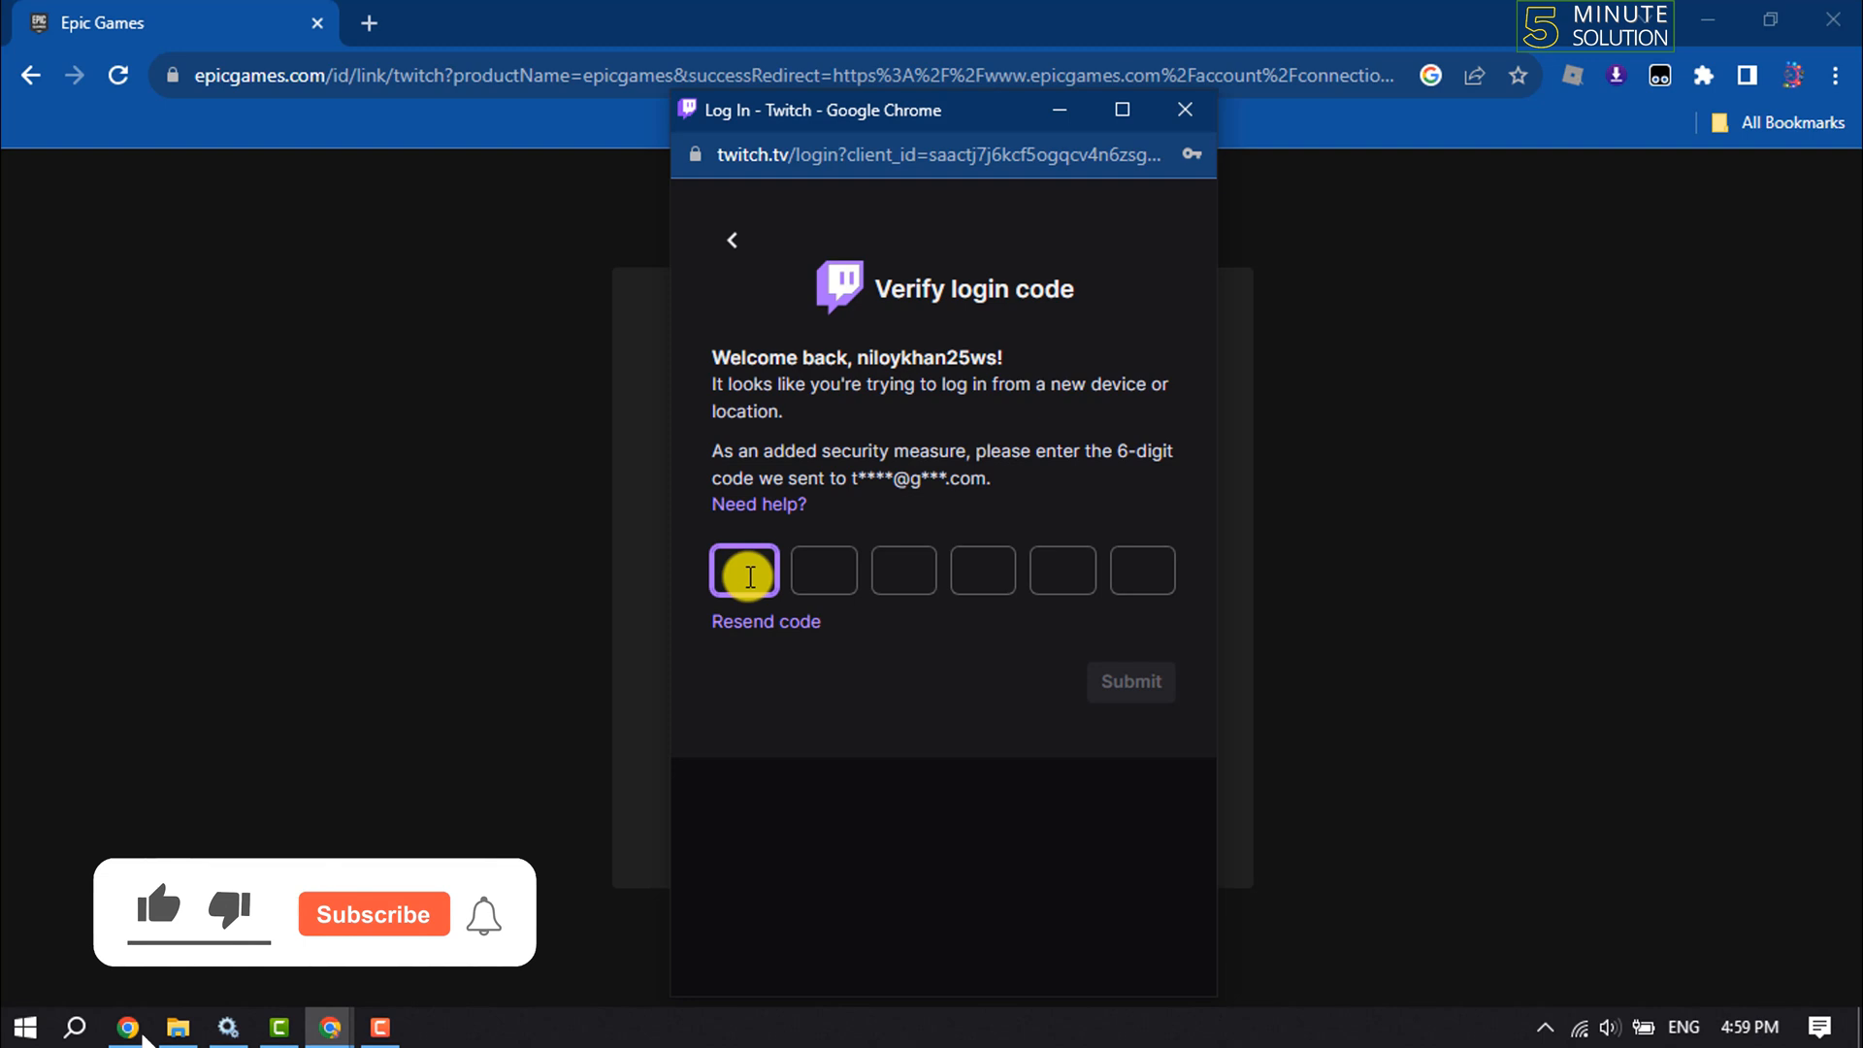
- Enter the six-digit emailed verification code to reach the Epic Games Drops authorization page
text(2)
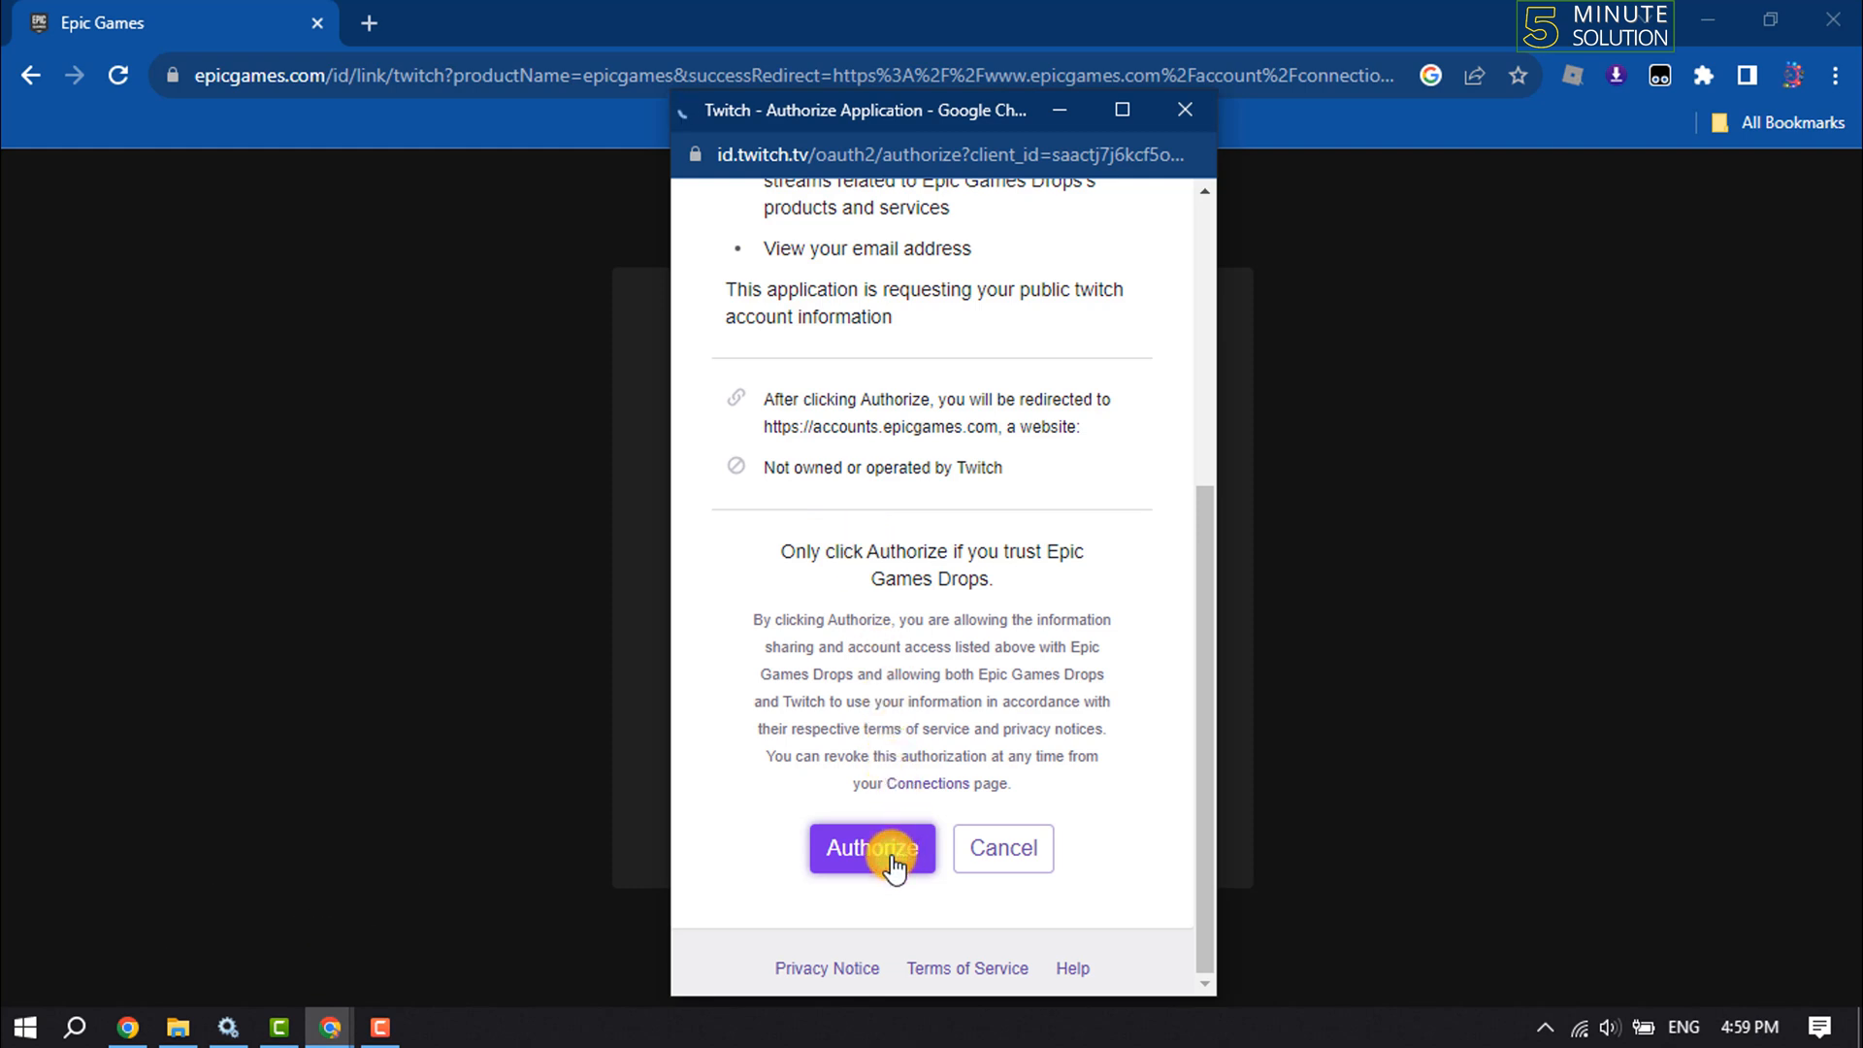
- Authorize Epic Games Drops and return to the Epic Games link page
click(872, 848)
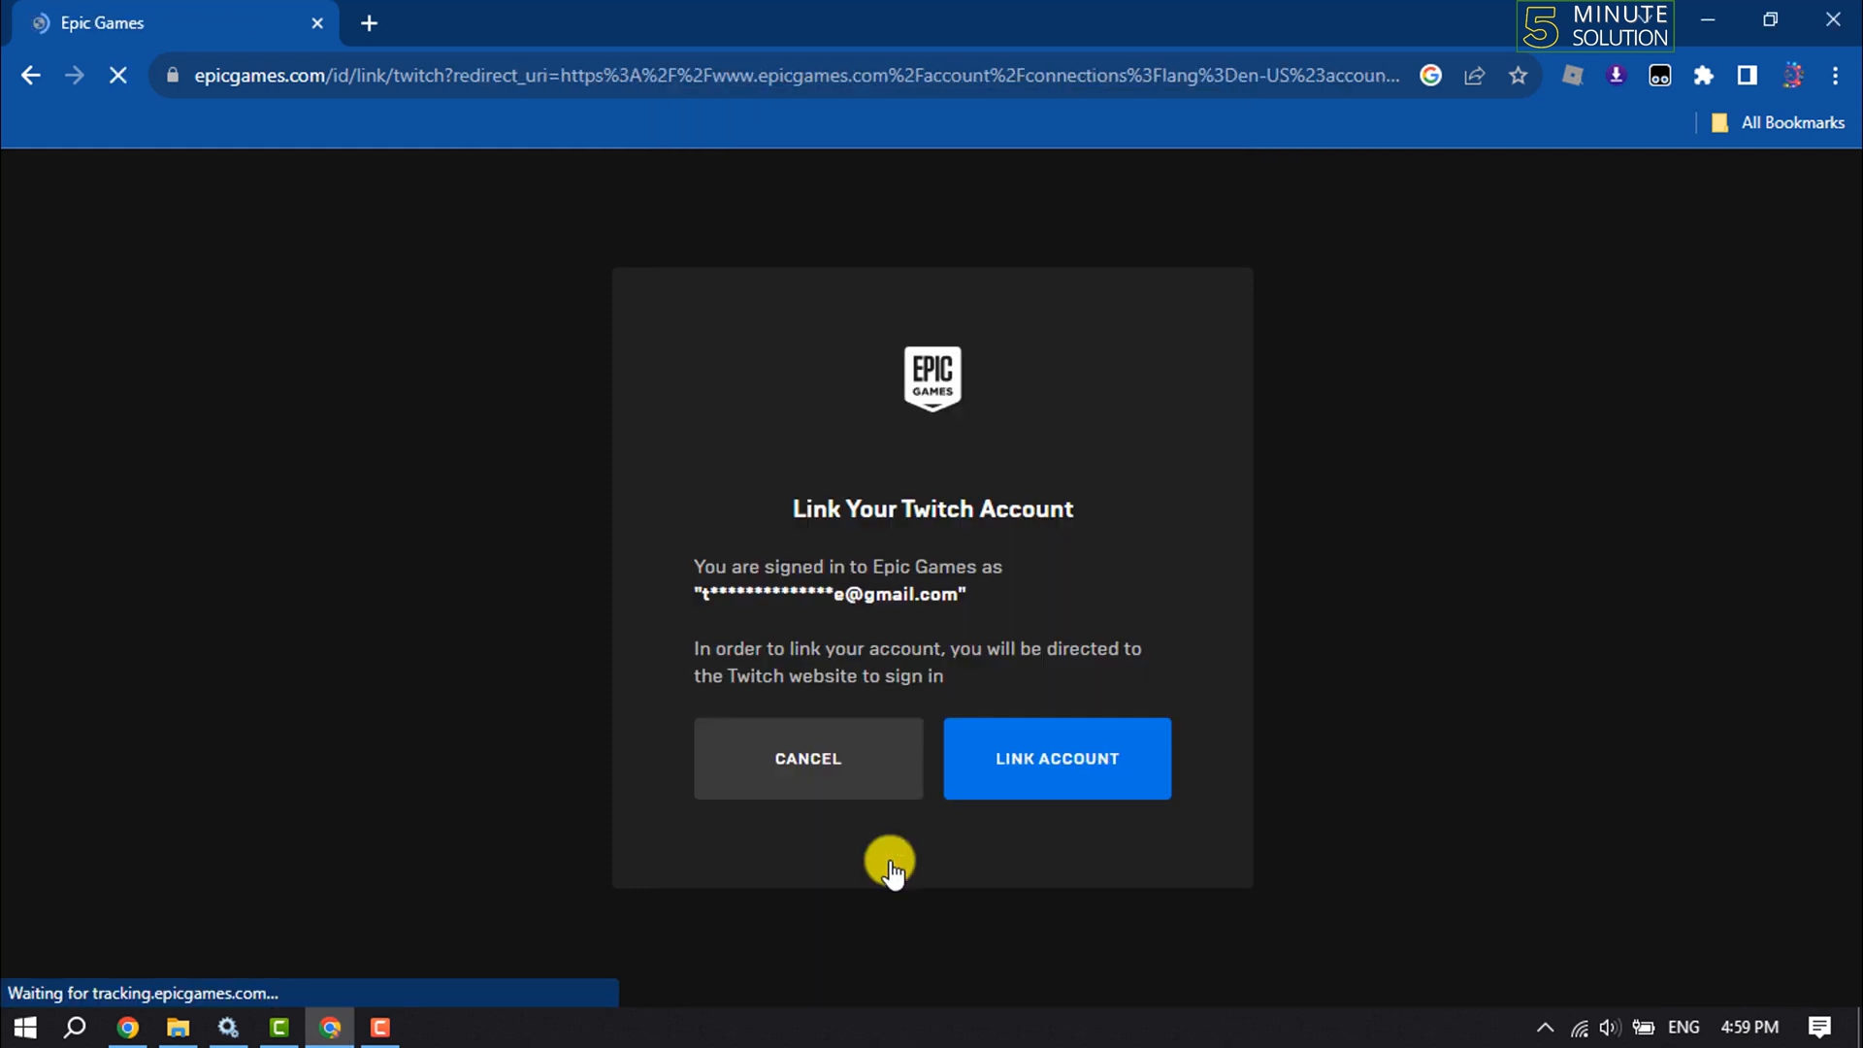
click(1055, 758)
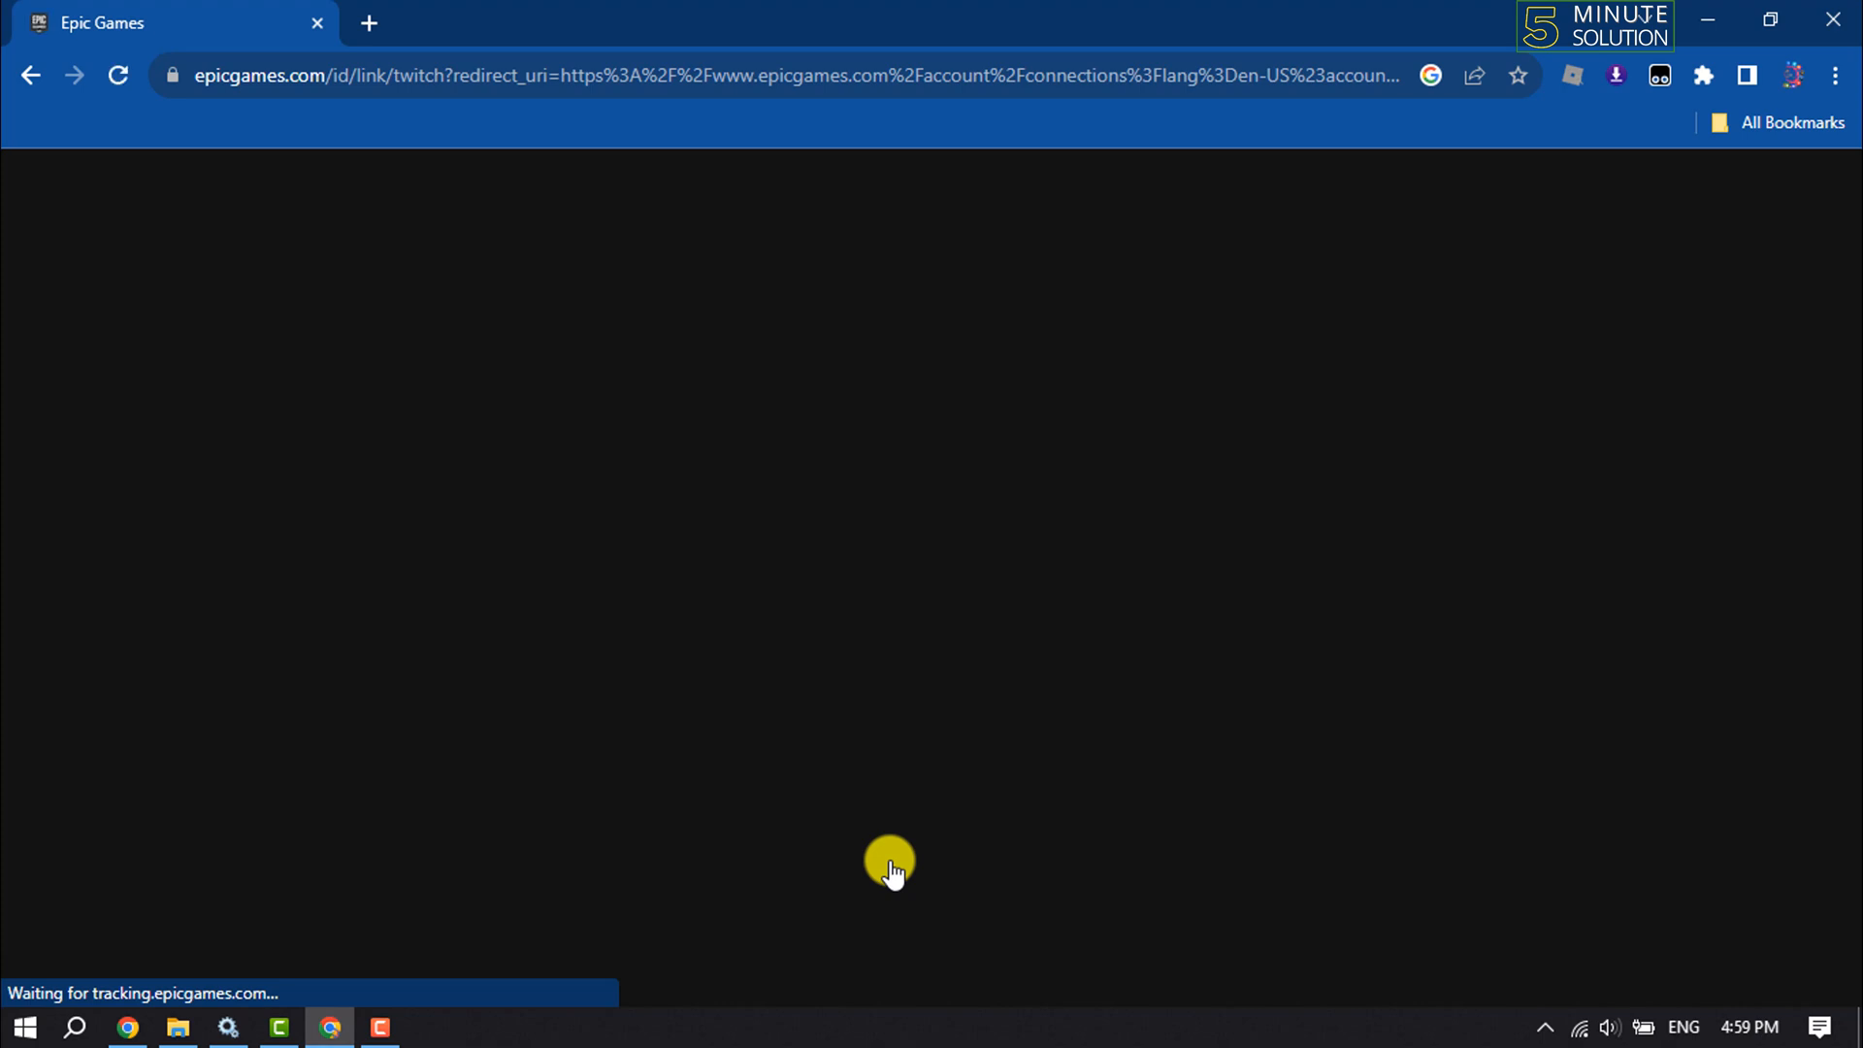